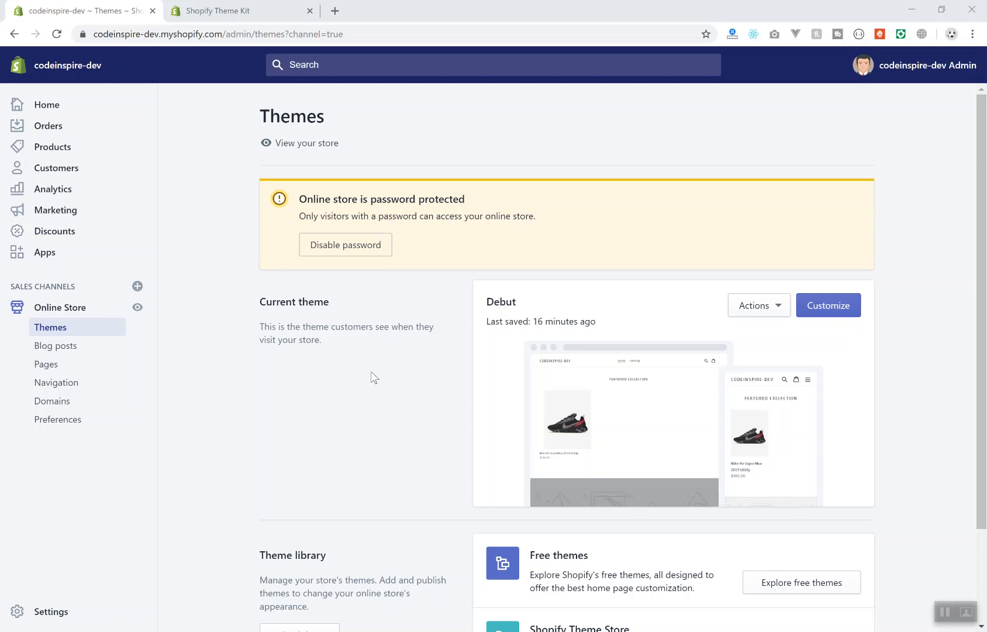
mouse_move(520, 319)
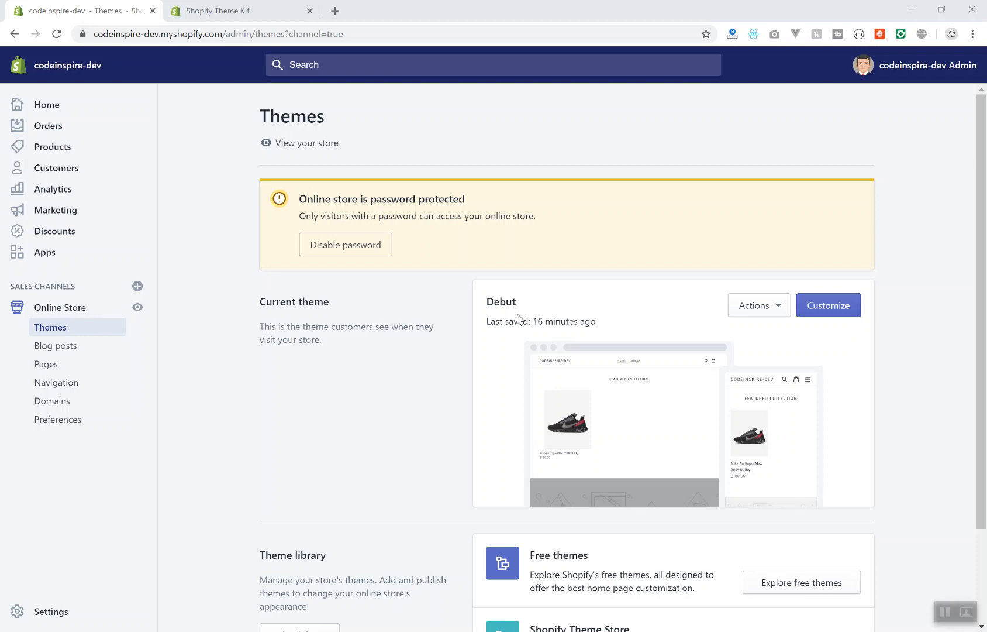
mouse_move(386, 401)
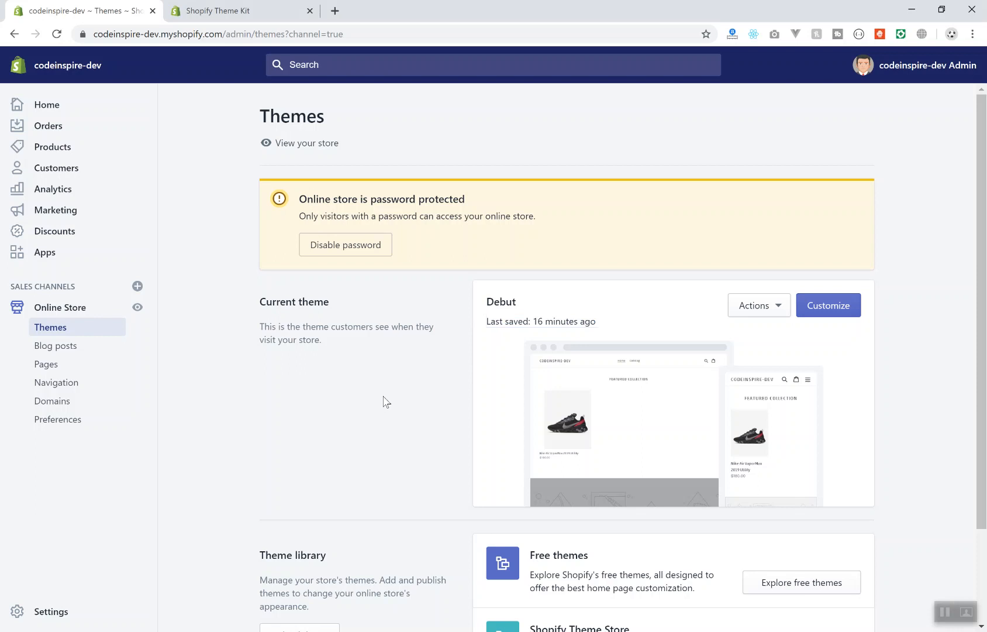
mouse_move(394, 403)
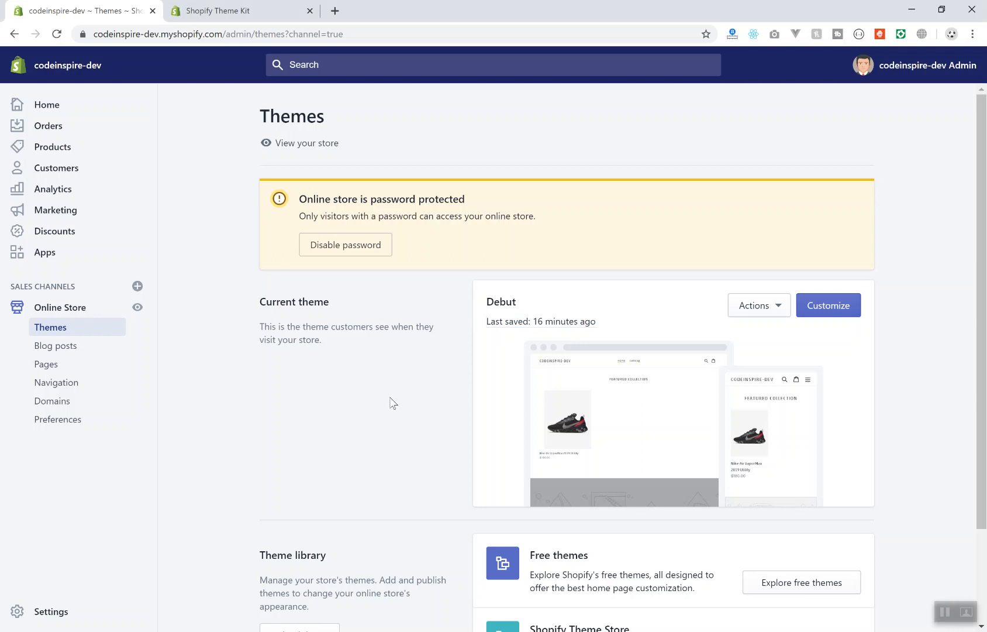
mouse_move(379, 426)
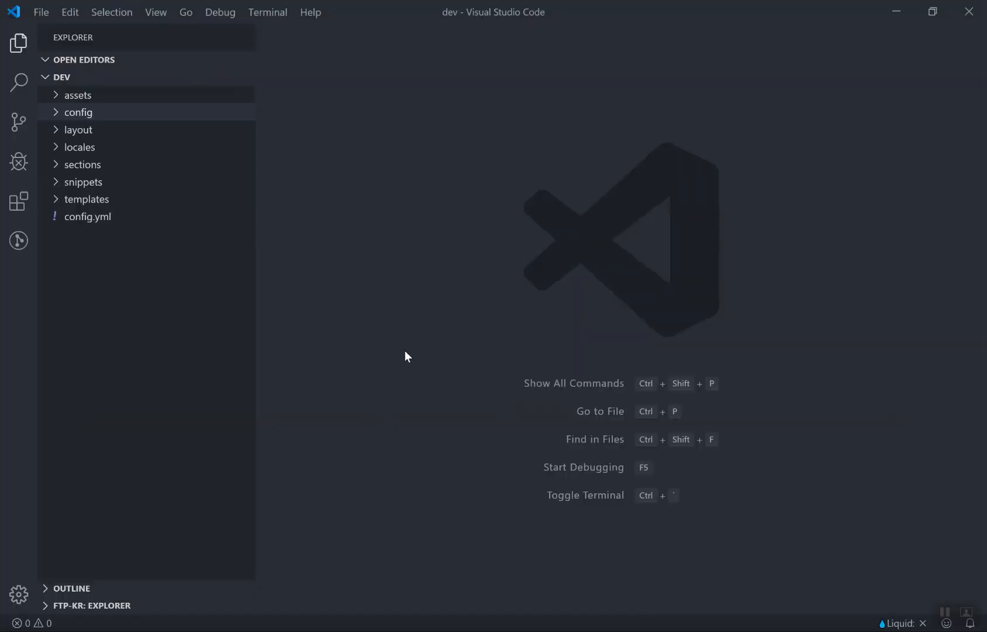
mouse_move(408, 355)
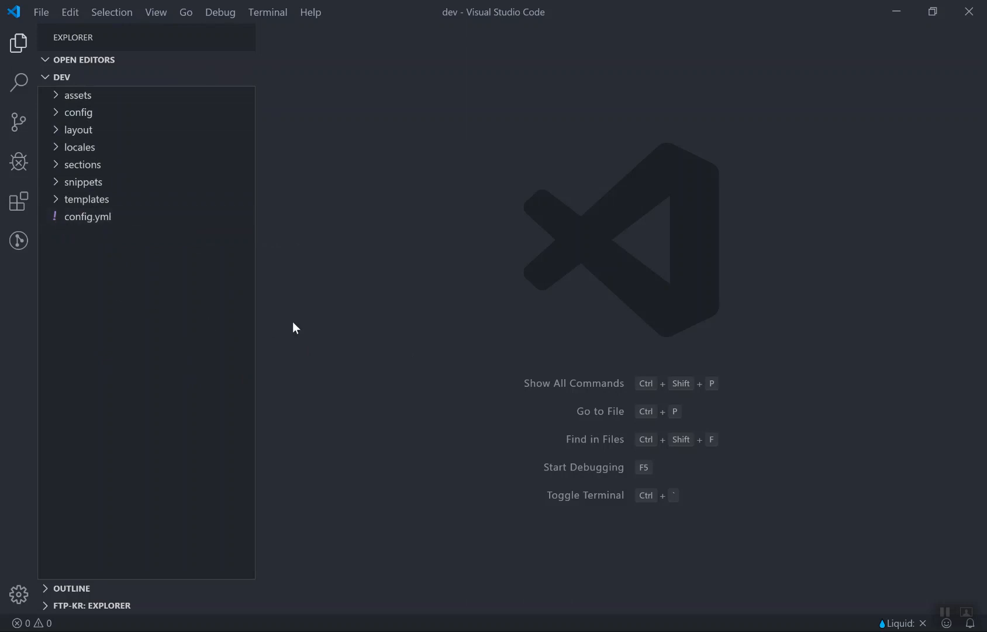
Open and close the dev theme's settings_schema.json and settings_data.json config files.
click(78, 113)
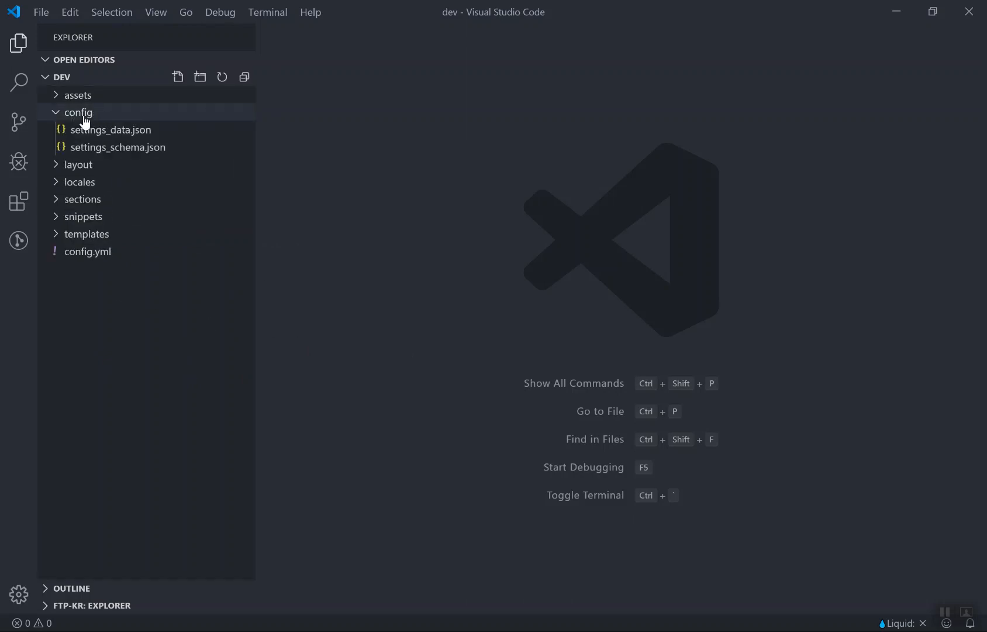
click(117, 147)
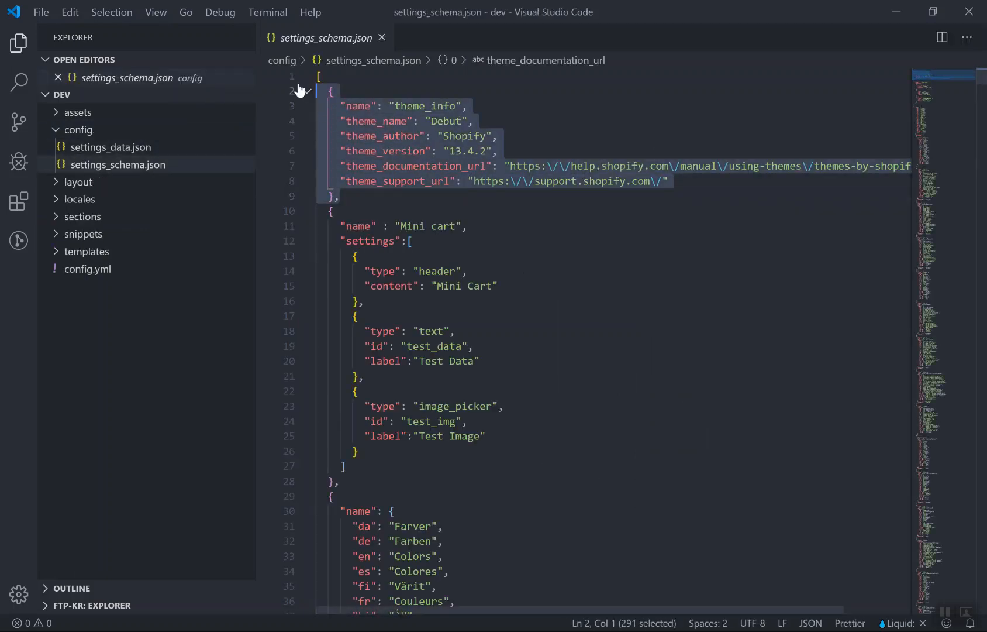
click(381, 37)
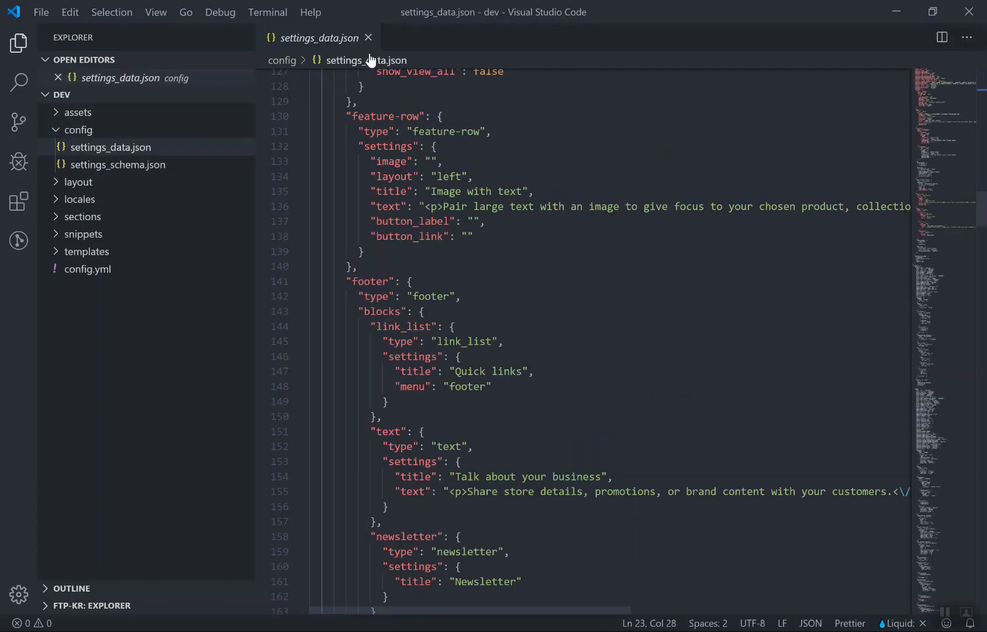
click(368, 37)
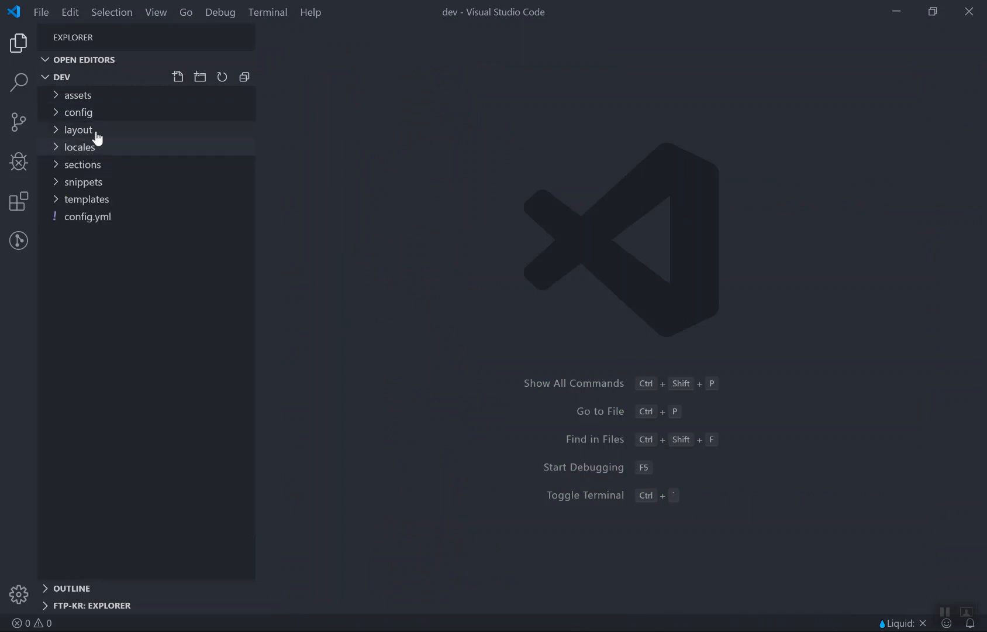
Peek into the sections folder, then view the Theme Kit Commands docs and return.
click(83, 165)
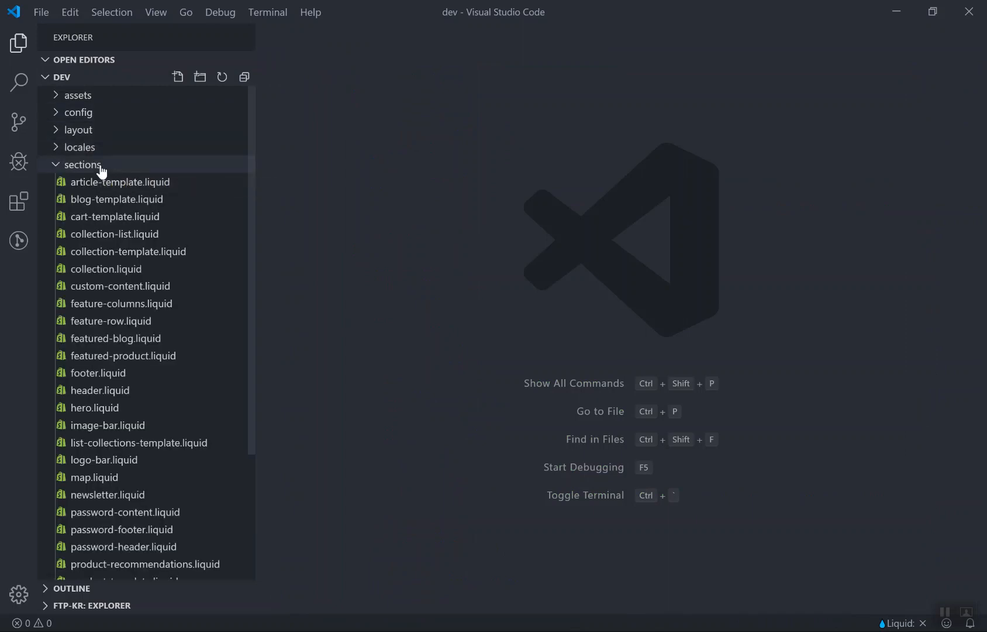
click(82, 165)
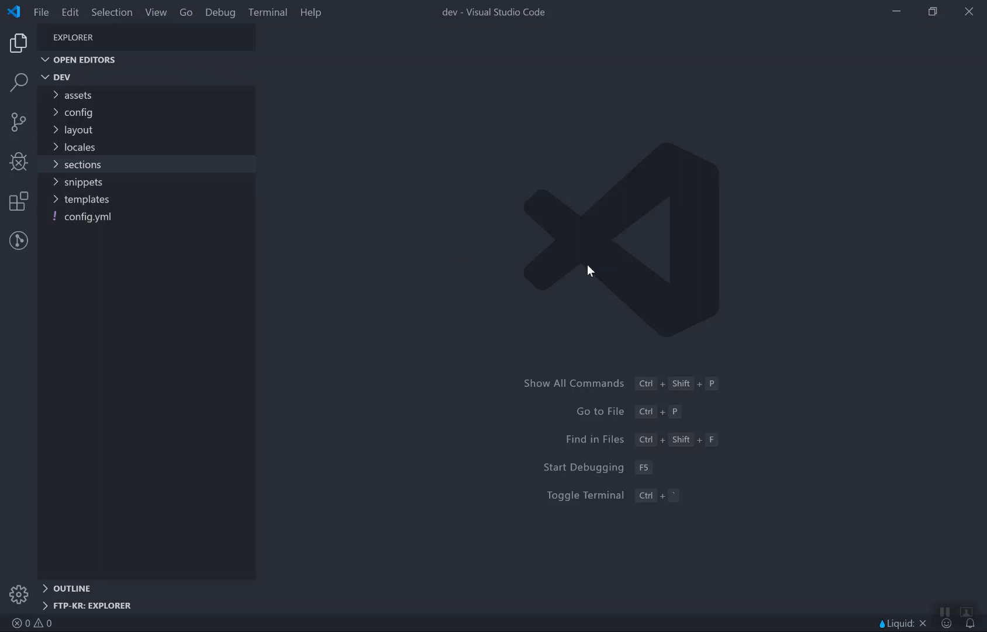
mouse_move(551, 357)
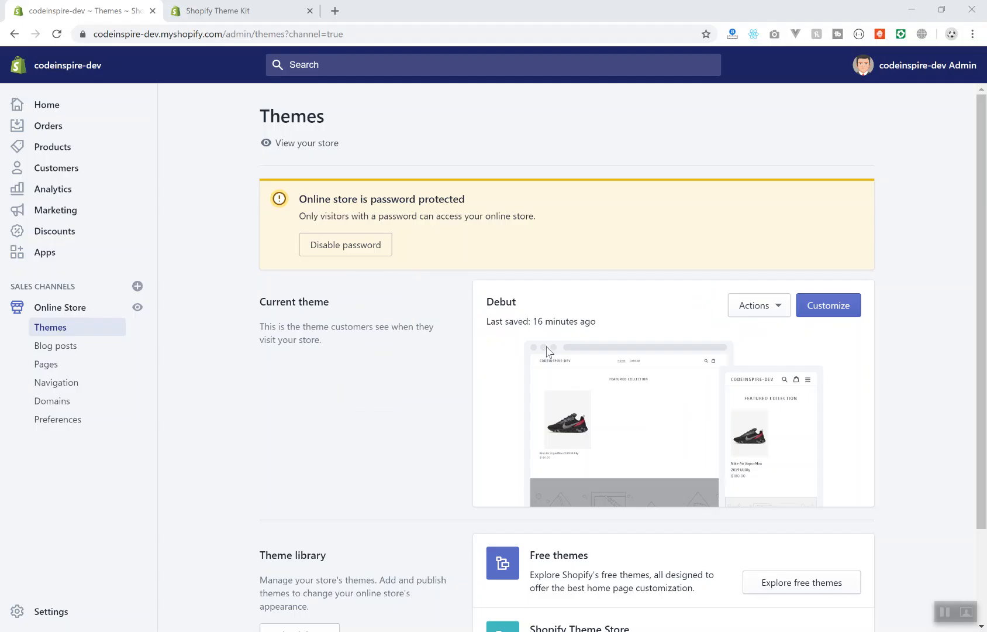
click(240, 10)
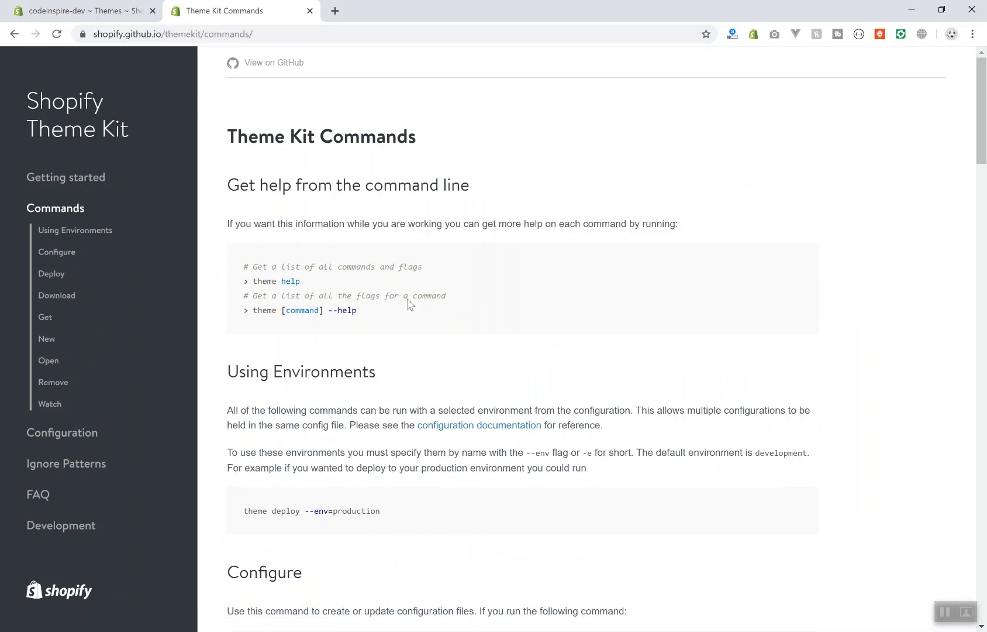
mouse_move(161, 334)
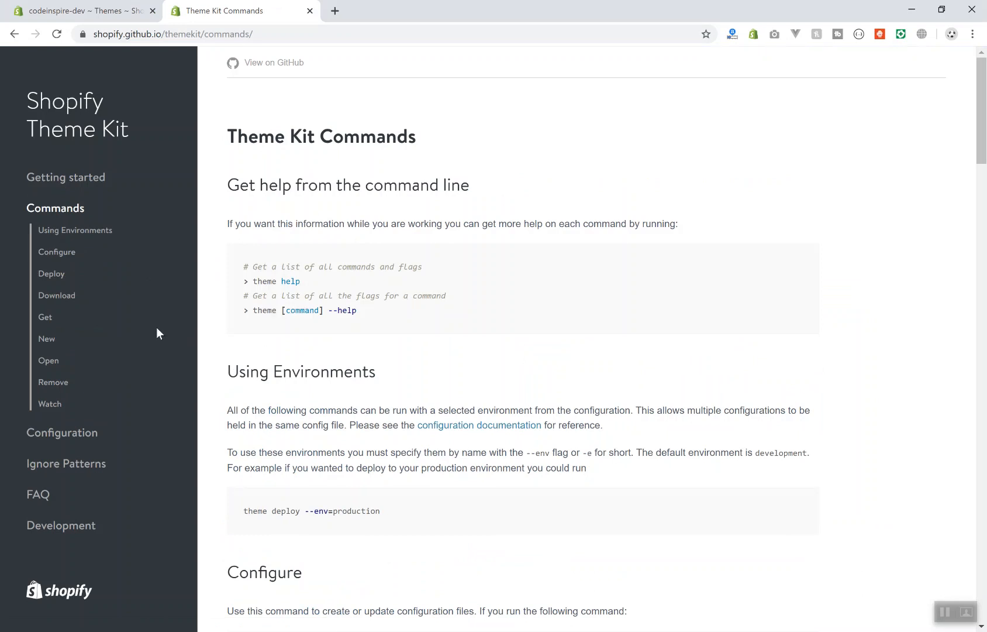
key(alt+tab)
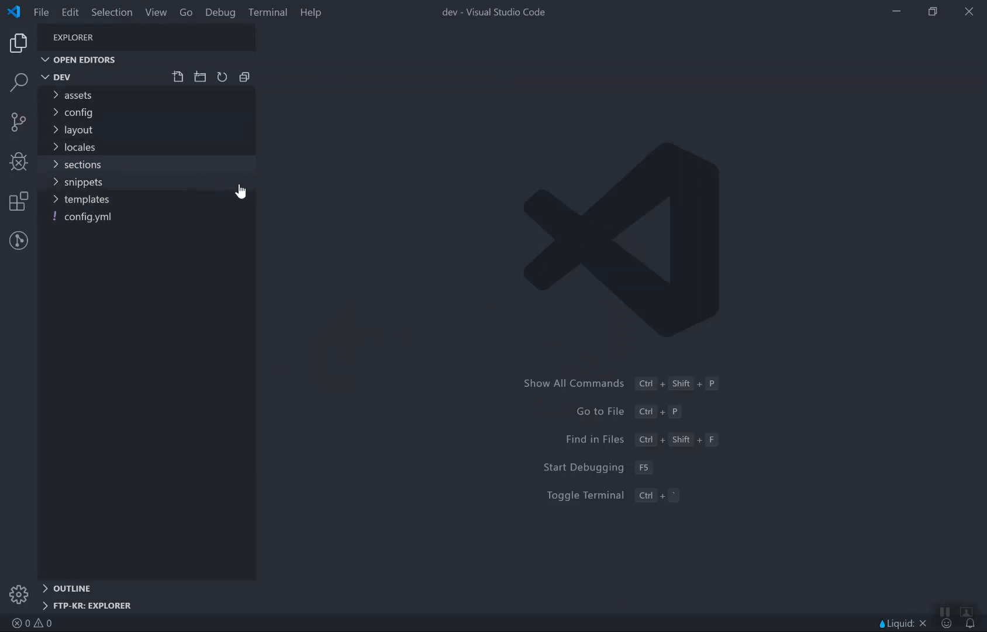
mouse_move(332, 200)
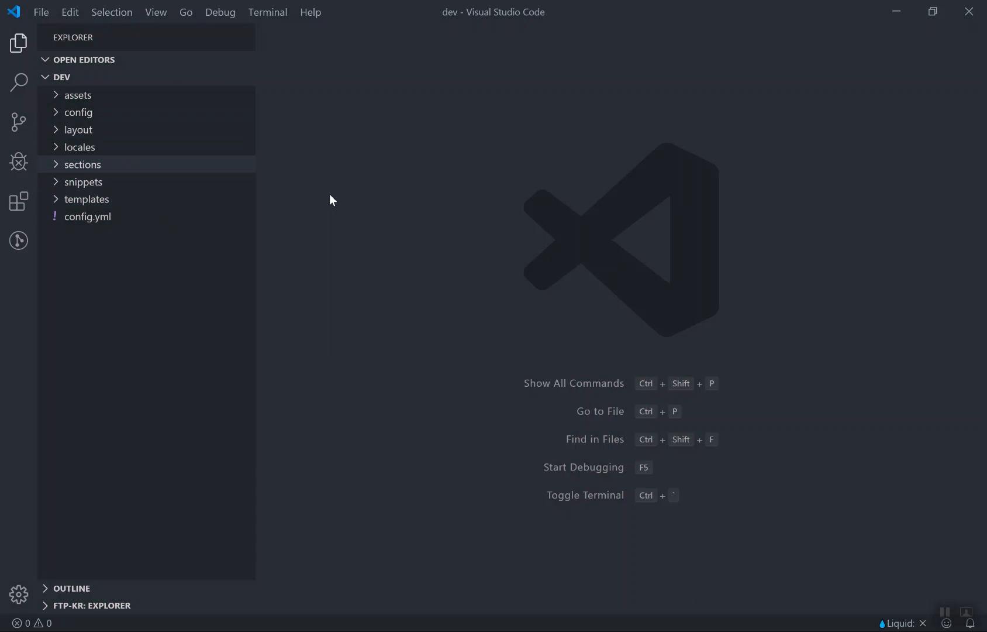
click(82, 165)
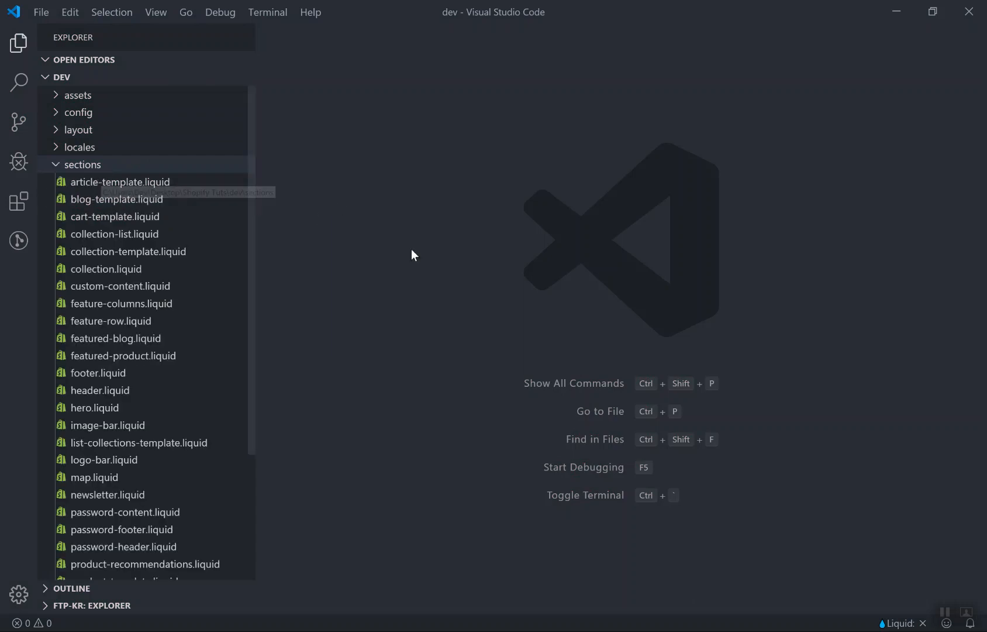
mouse_move(456, 279)
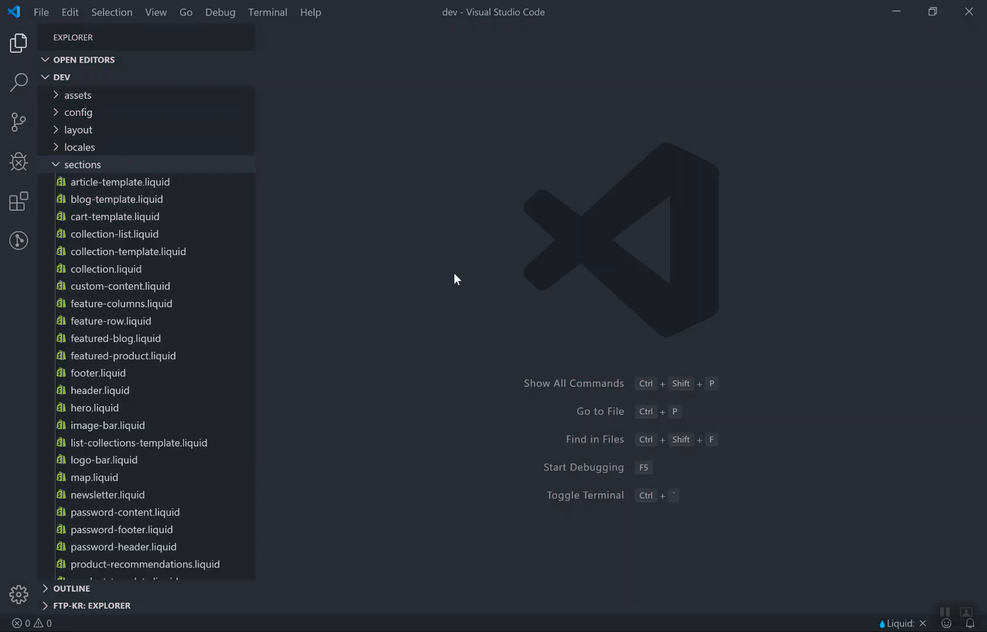
click(82, 164)
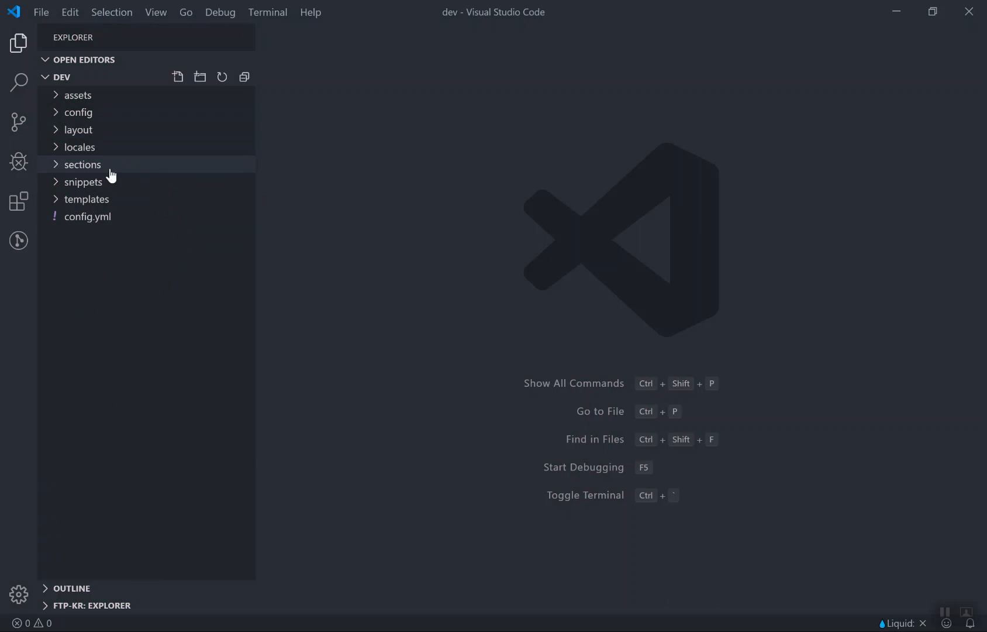
key(alt+tab)
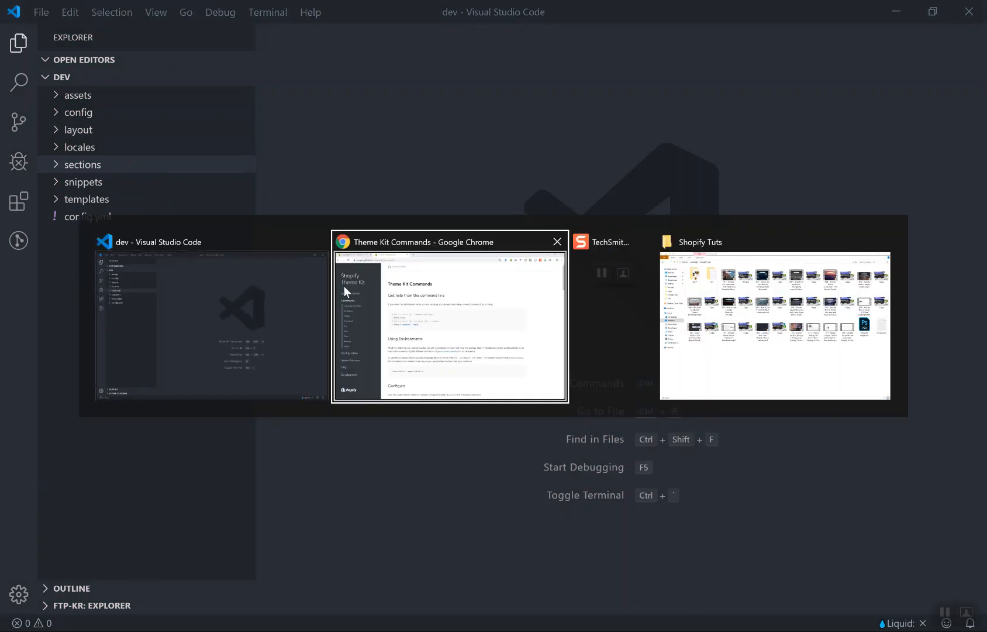
key(Alt+Tab)
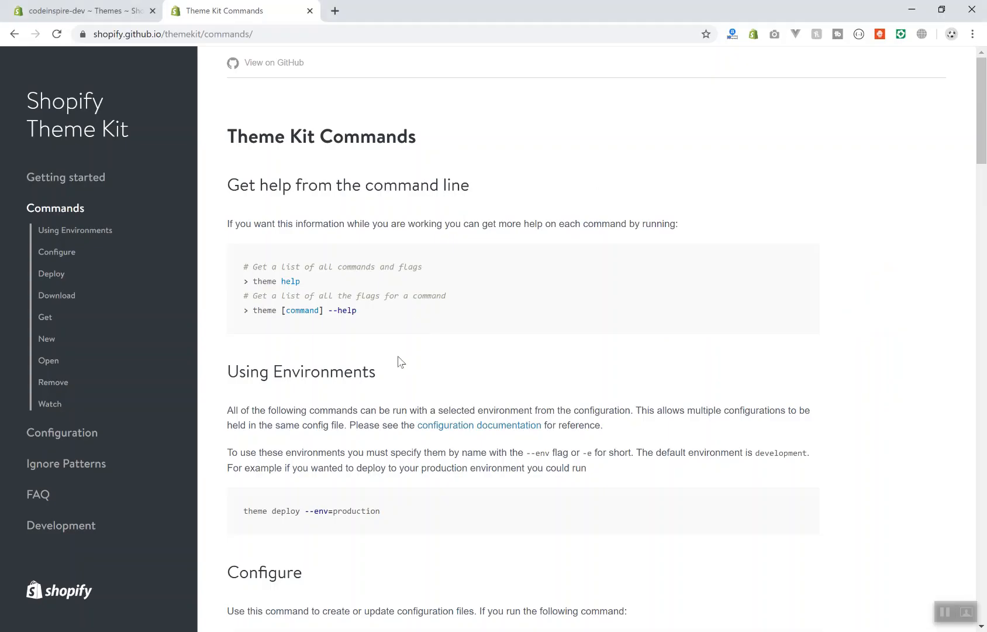
mouse_move(47, 339)
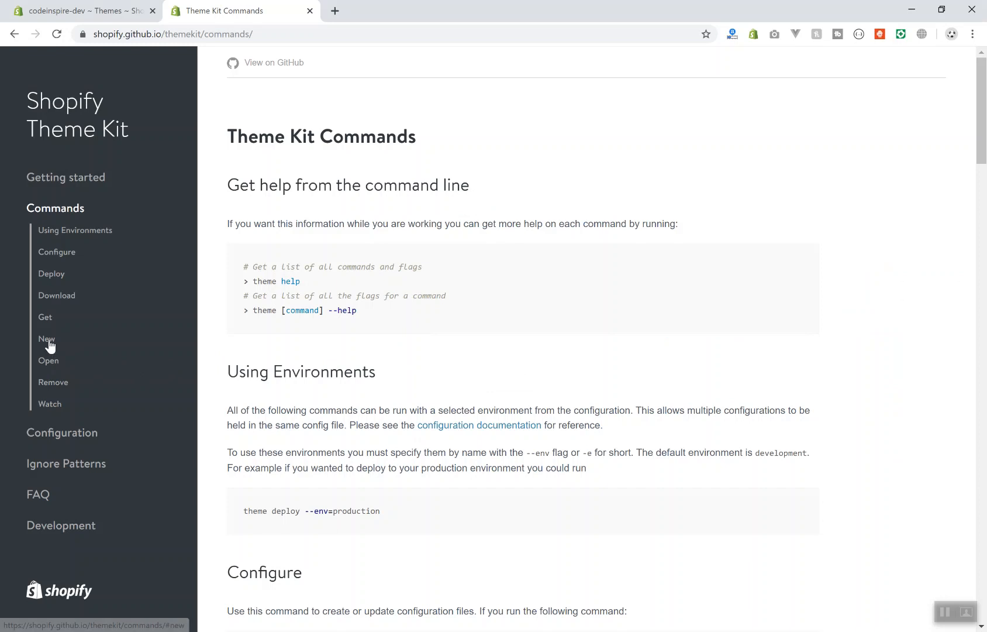
Copy the 'theme new' example command into Notepad and select its [your-api-password] placeholder.
click(46, 339)
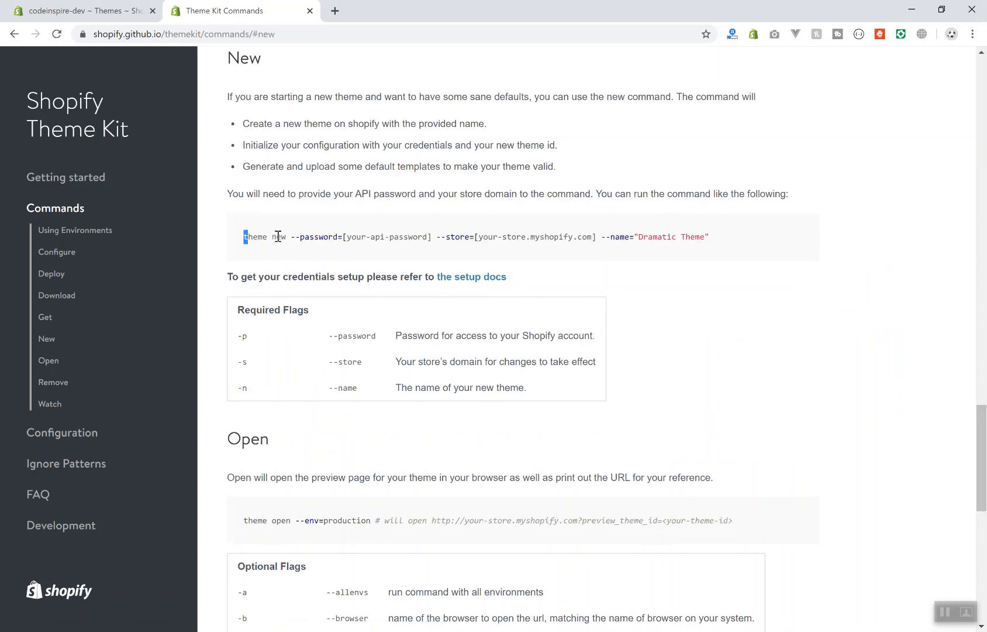
drag(244, 237, 709, 237)
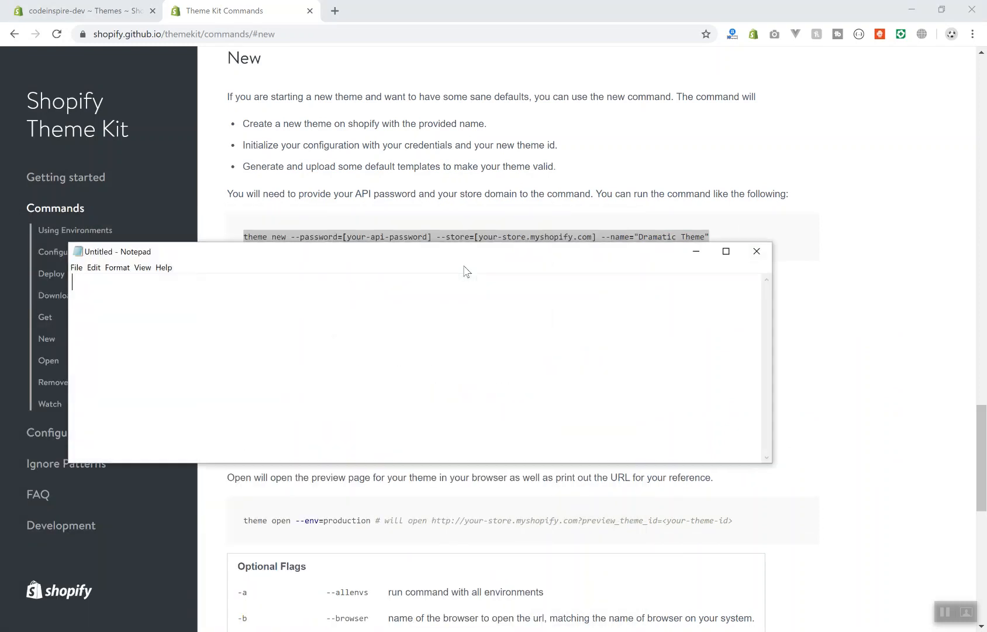
text(theme new --password=[your-api-password] --store=[your-store.myshopify.com] --name="Dramatic Theme")
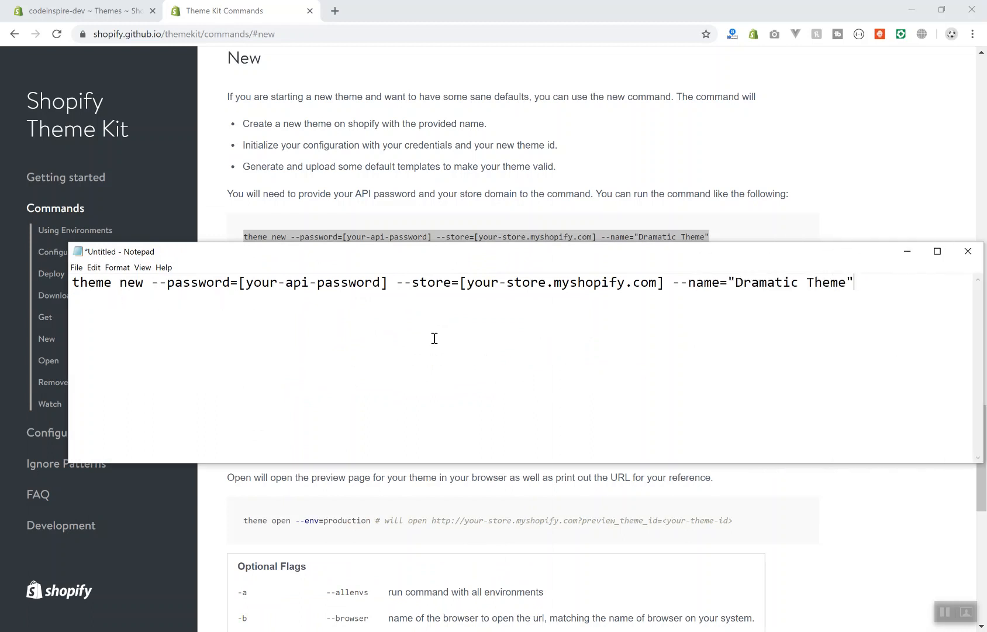
double_click(312, 282)
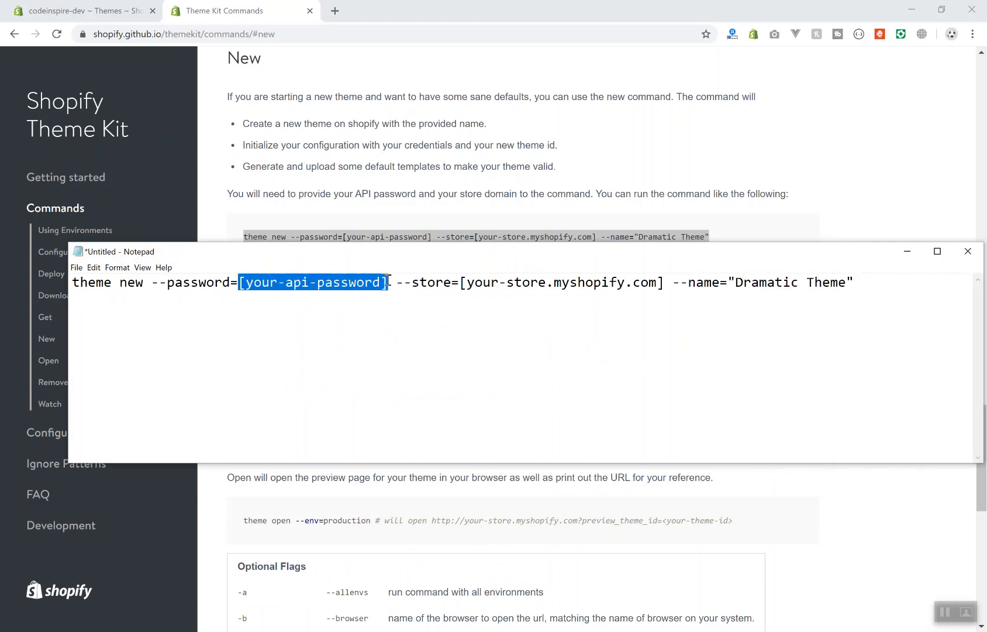
key(alt+tab)
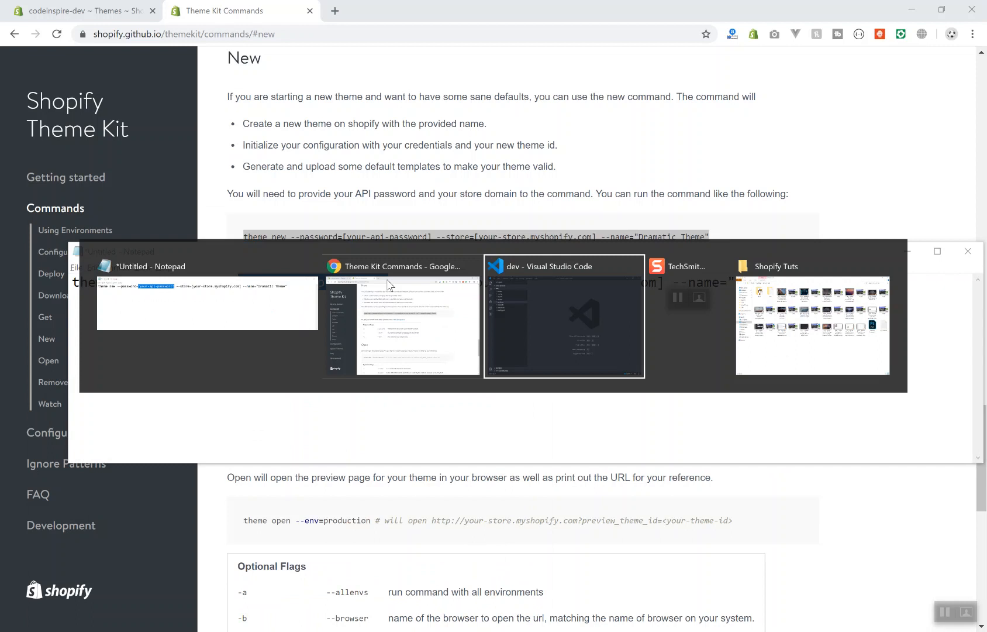
Fill in the API password from config.yml and the store codeinspire-dev.myshopify.com.
click(564, 316)
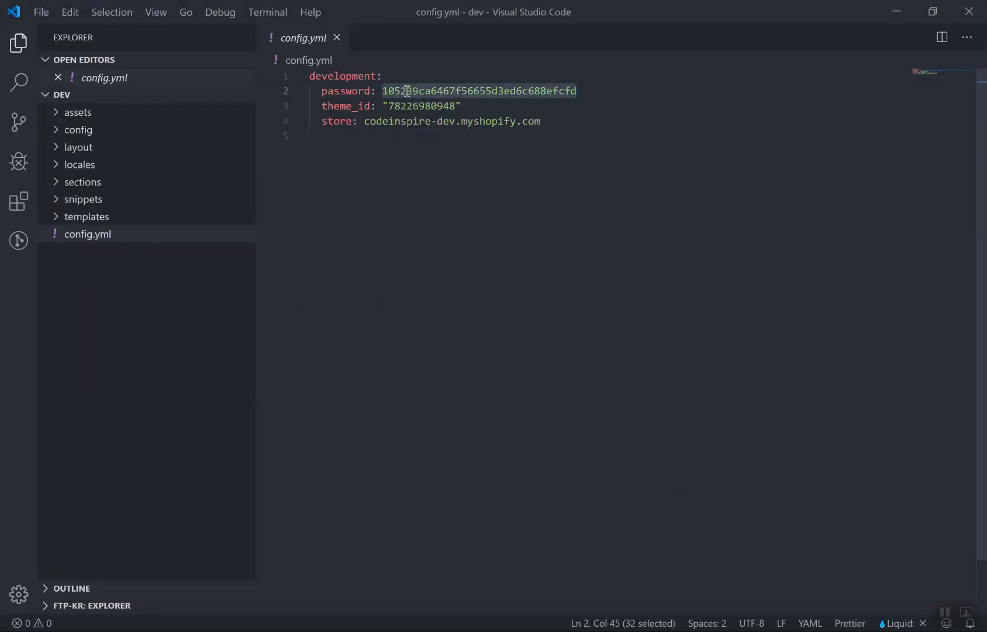
key(alt+tab)
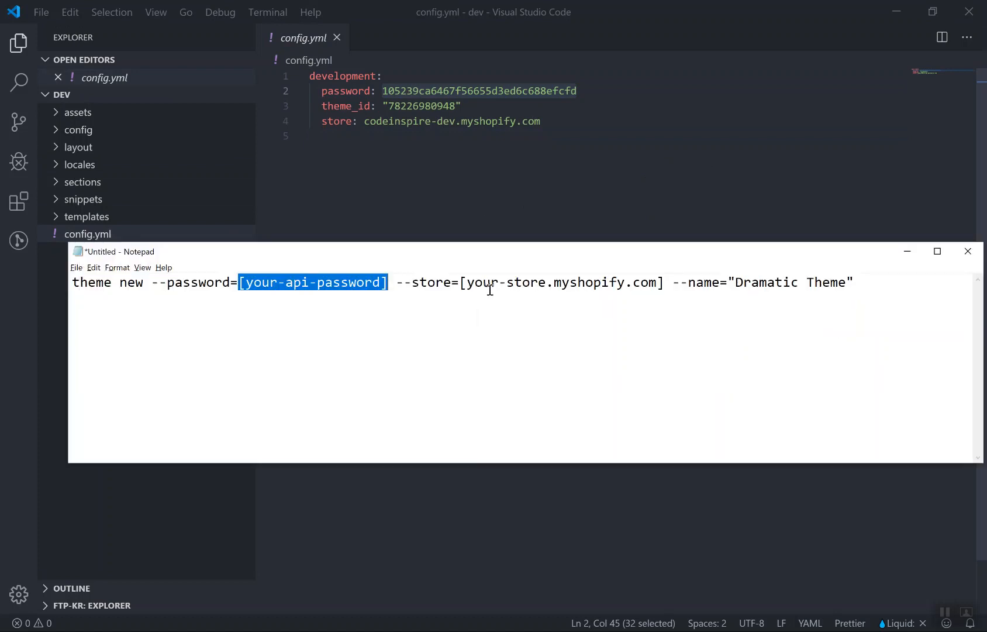
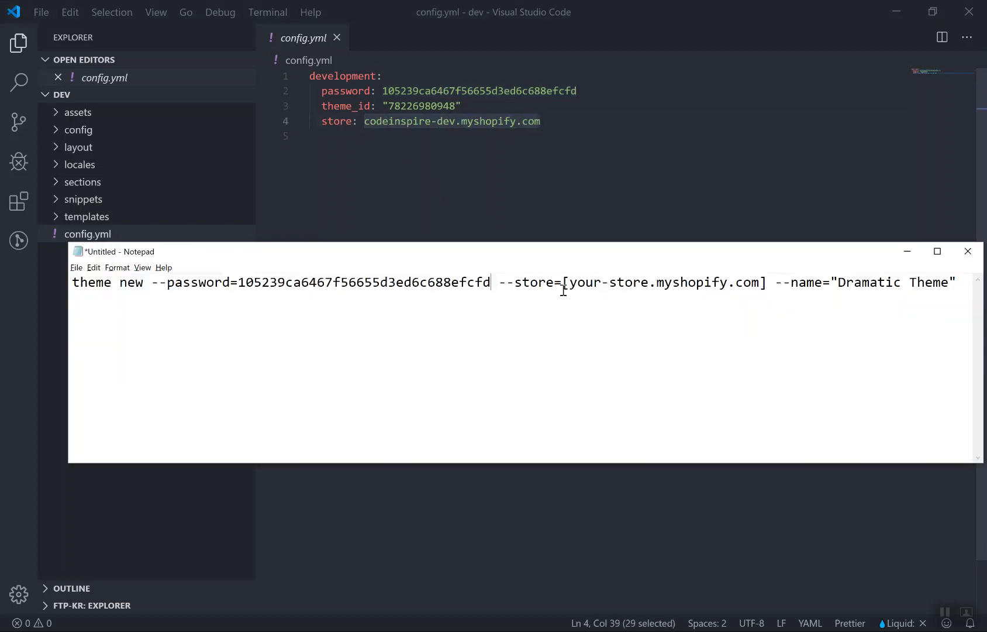
drag(566, 282, 767, 282)
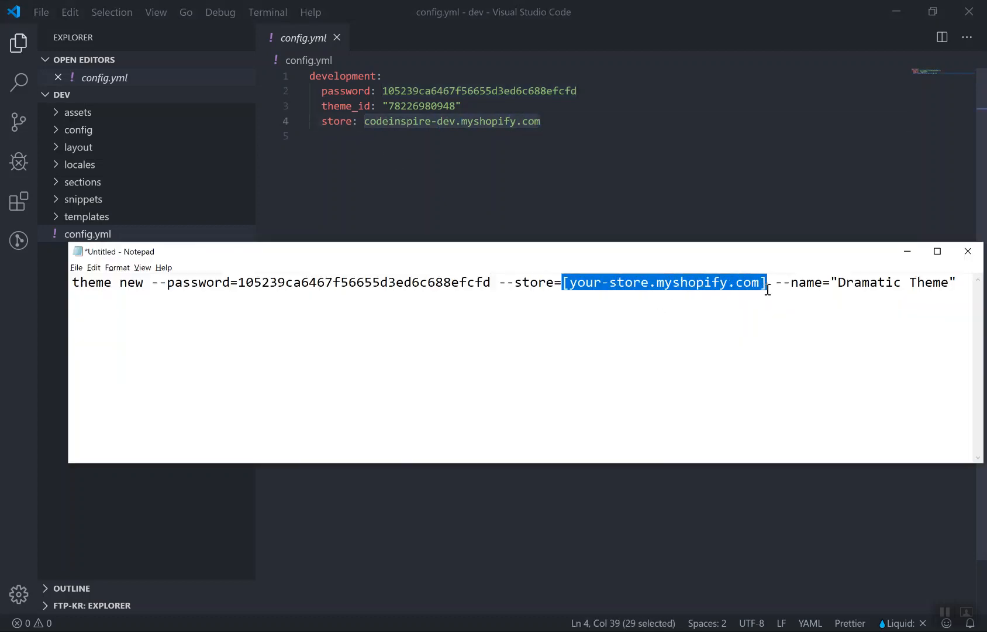
text(codeinspire-dev.myshopify.com)
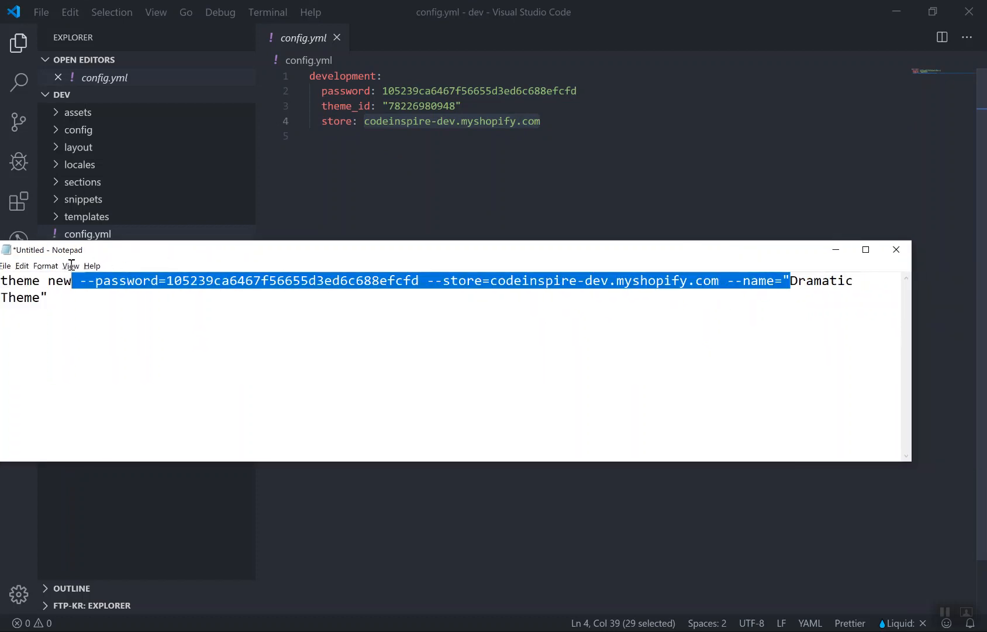
Replace the theme name with Codeinspire101 and select the whole command for copying.
key(Delete)
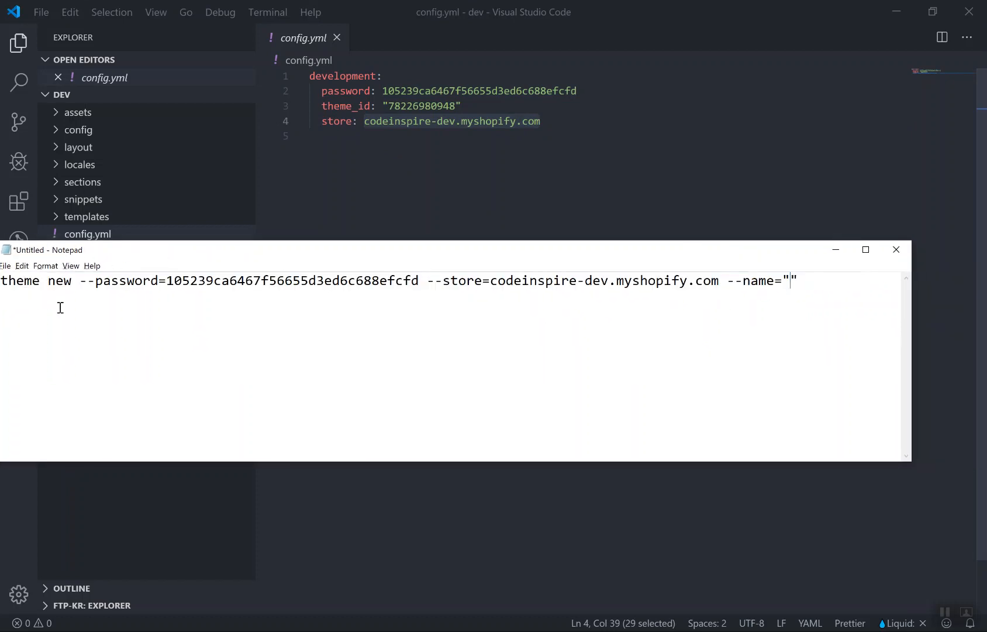
text(Co)
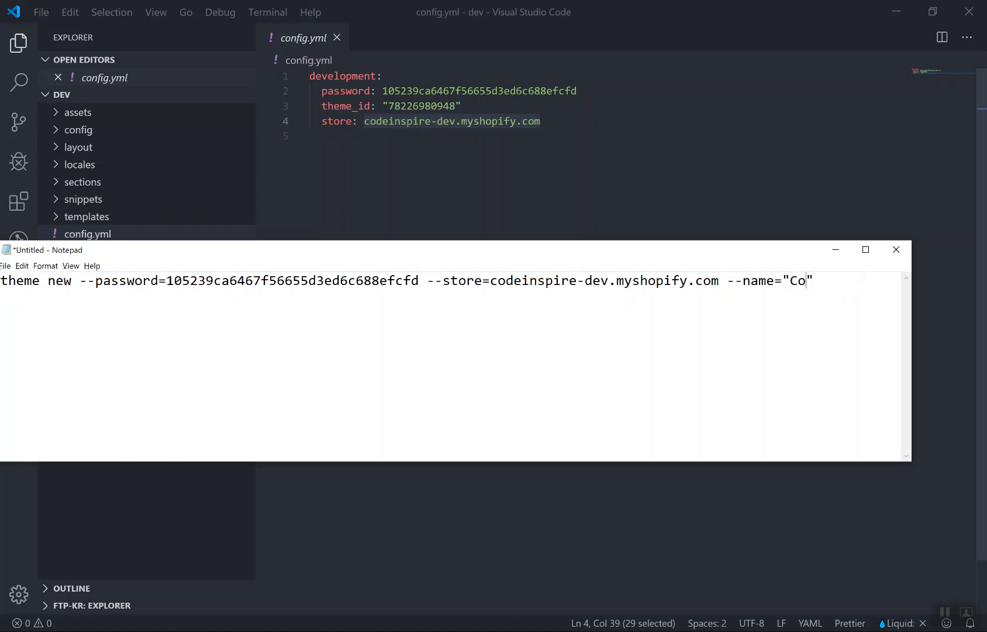
text(deinpsir)
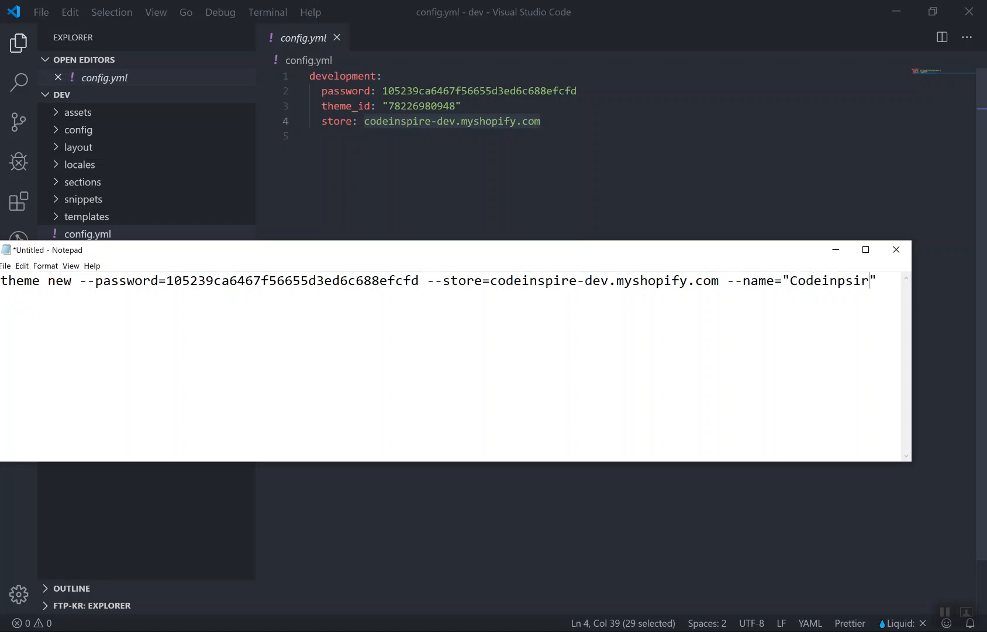
key(Backspace)
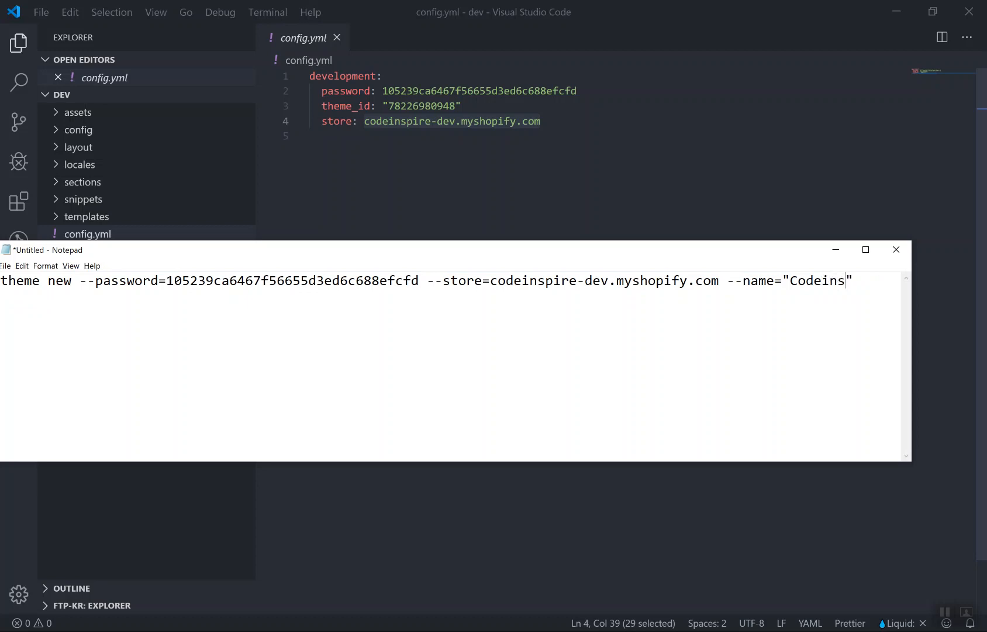
text(pire0)
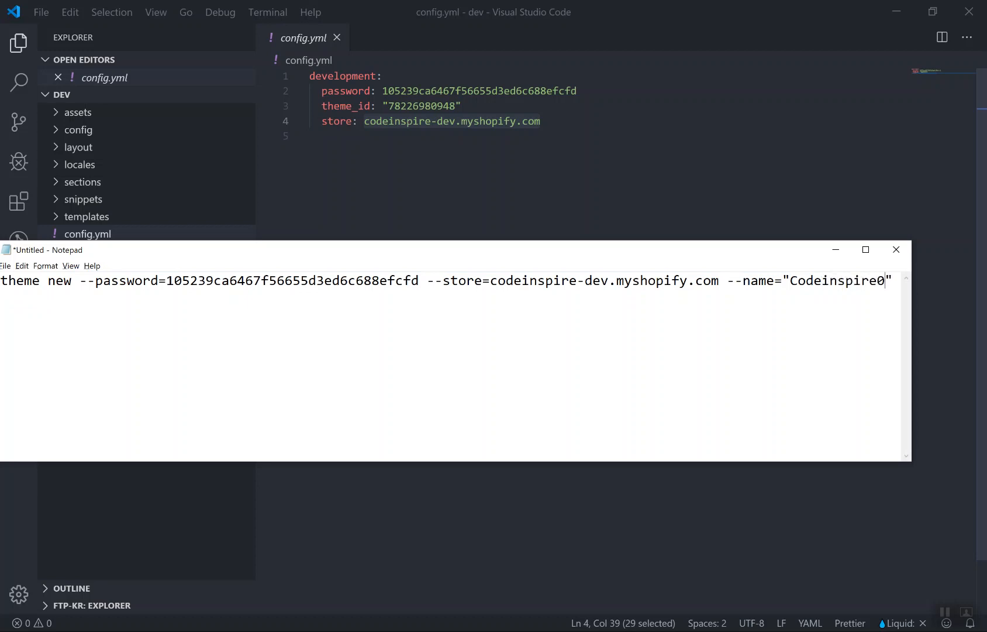
text(101)
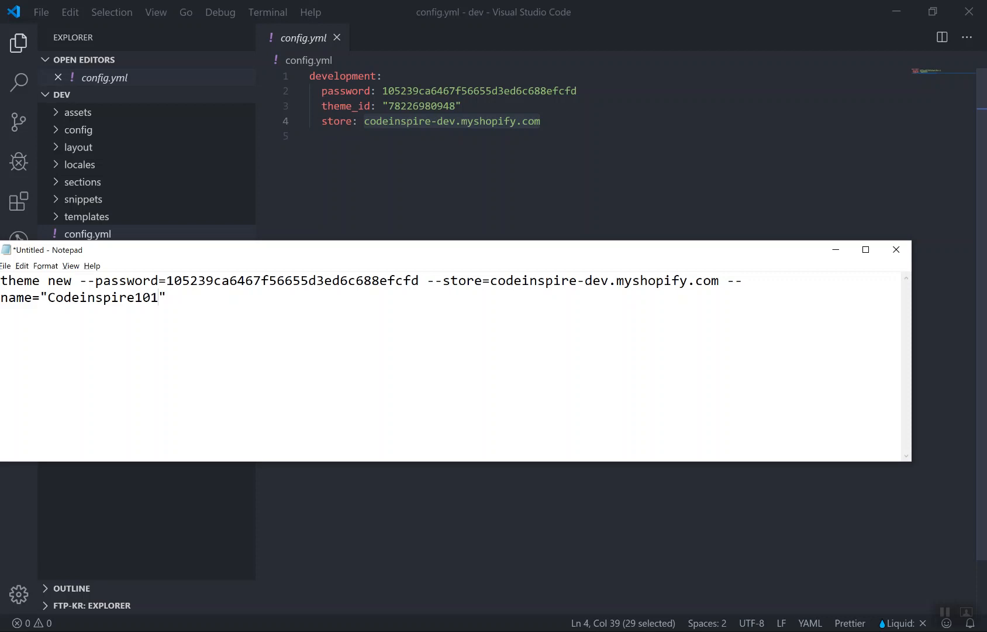
key(Ctrl+A)
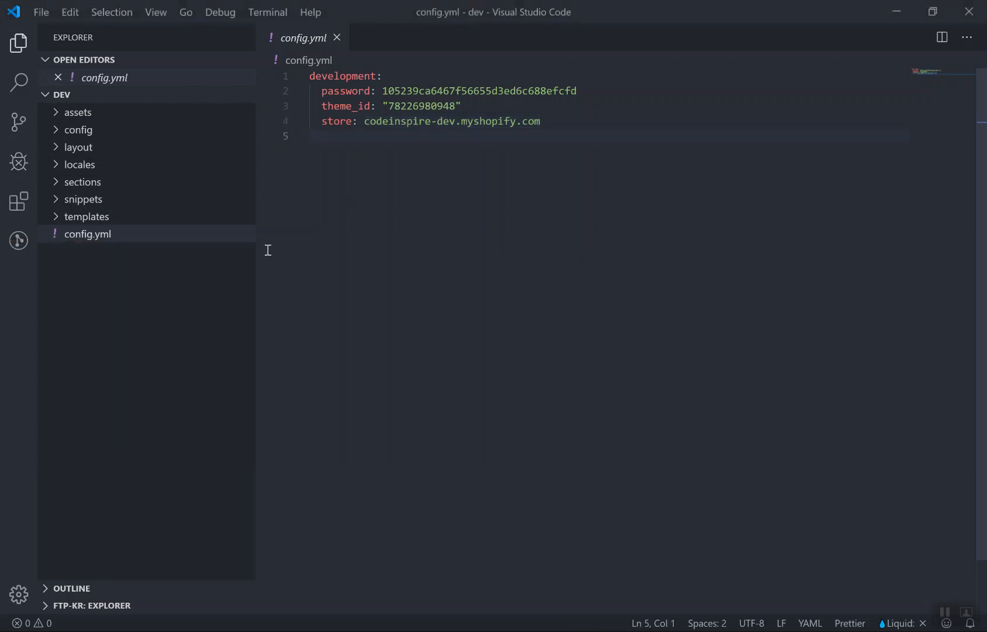
Bring the Shopify Tuts File Explorer window forward and create a new folder there.
key(alt+tab)
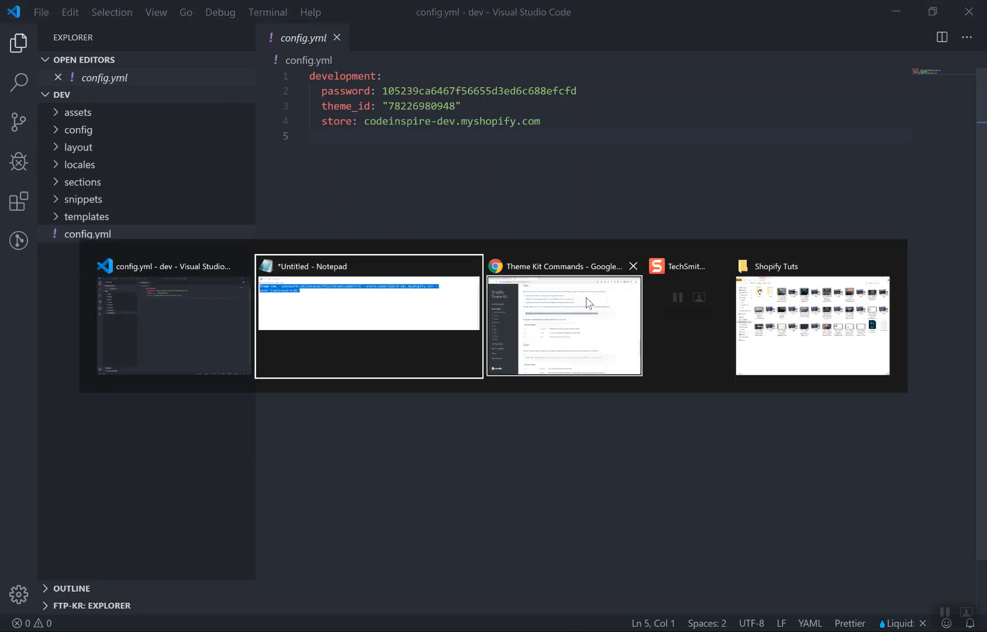
mouse_move(782, 323)
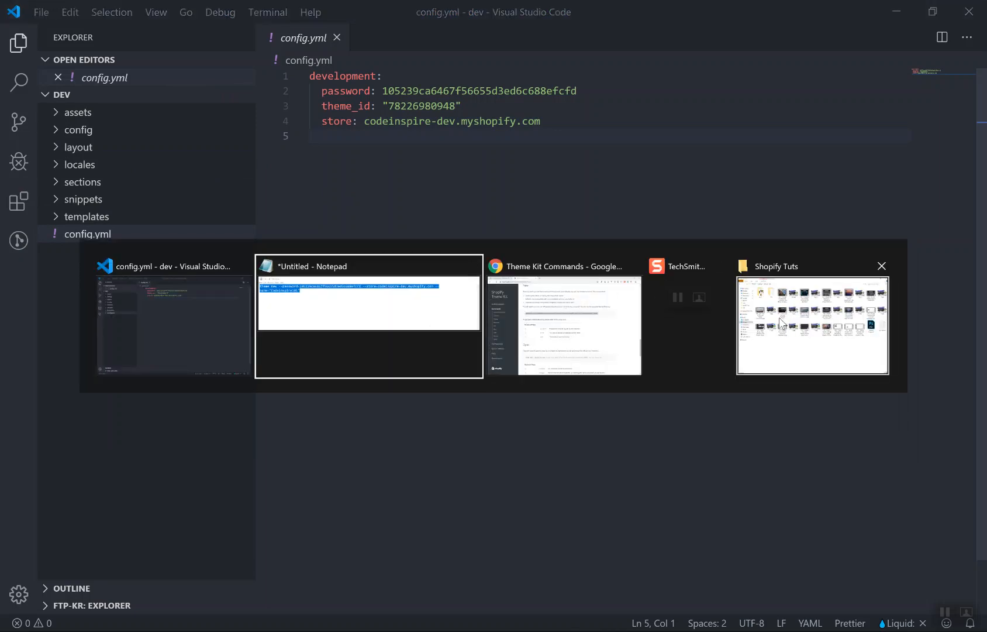
click(812, 325)
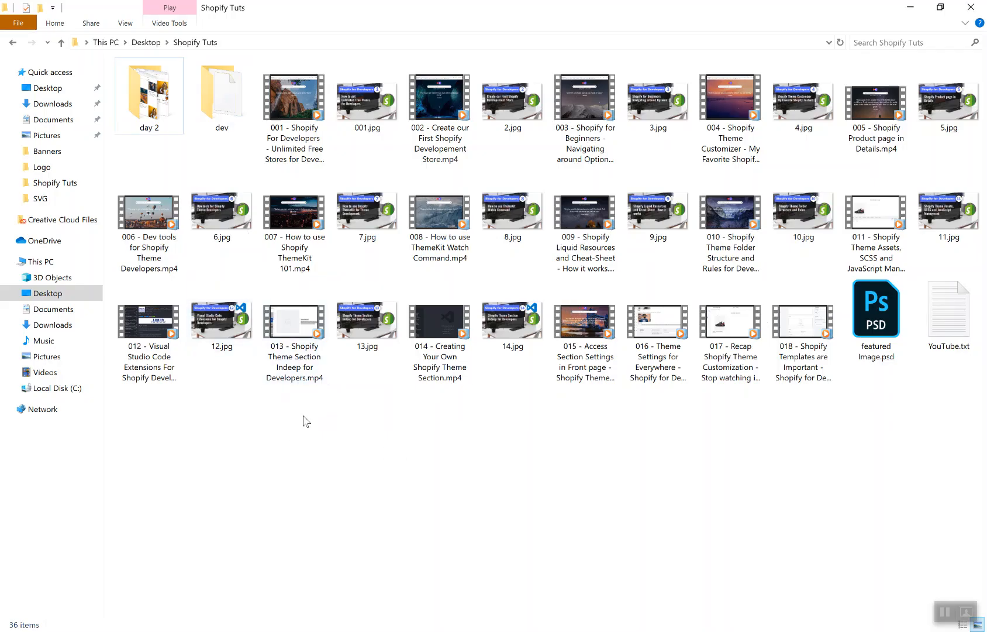
mouse_move(232, 463)
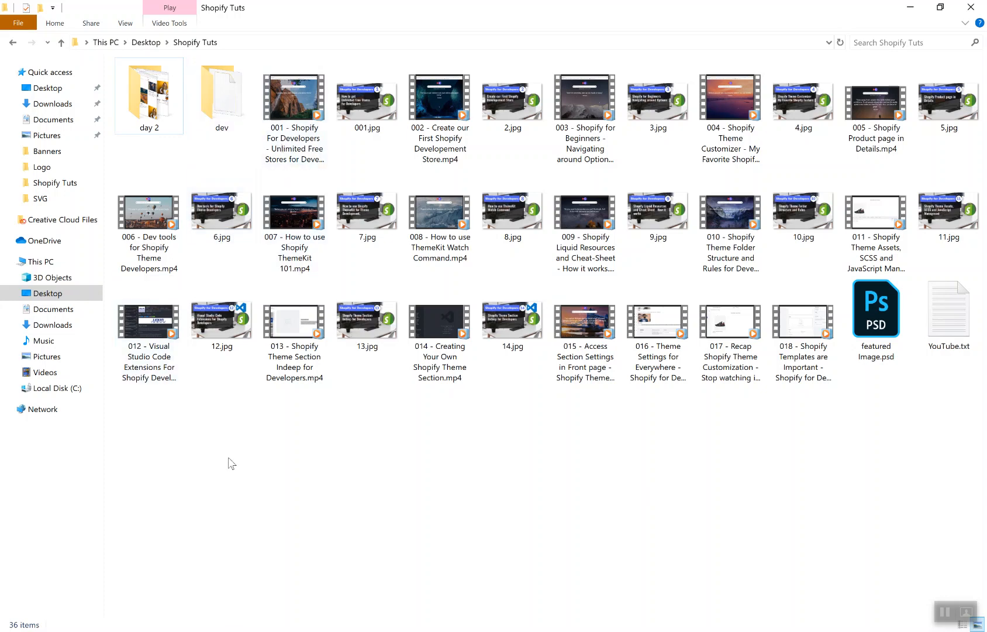
double_click(221, 91)
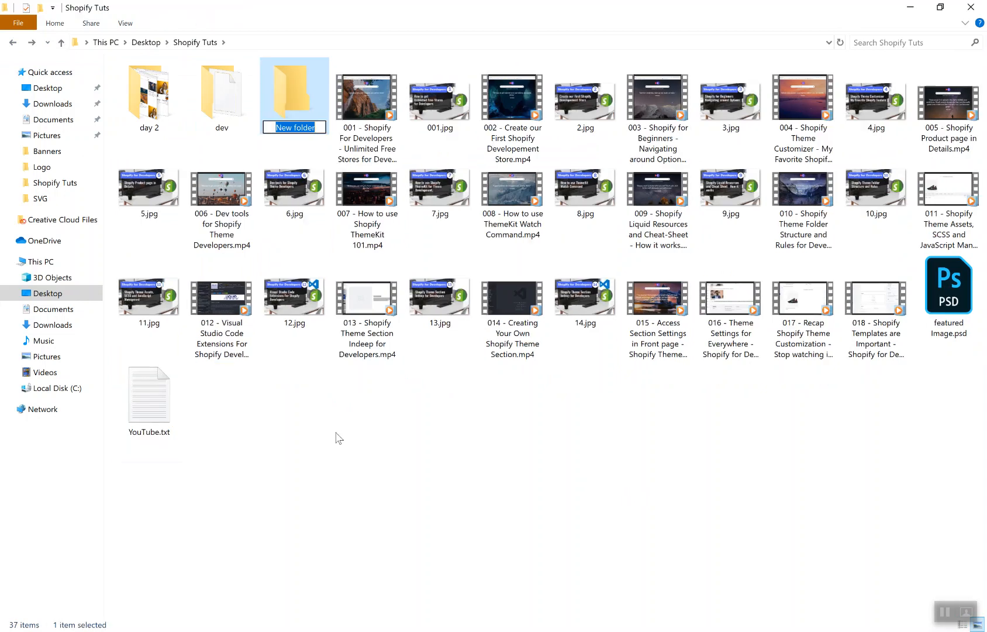
Name the new folder 'Themes', open it, and bring up its context menu.
text(Themes)
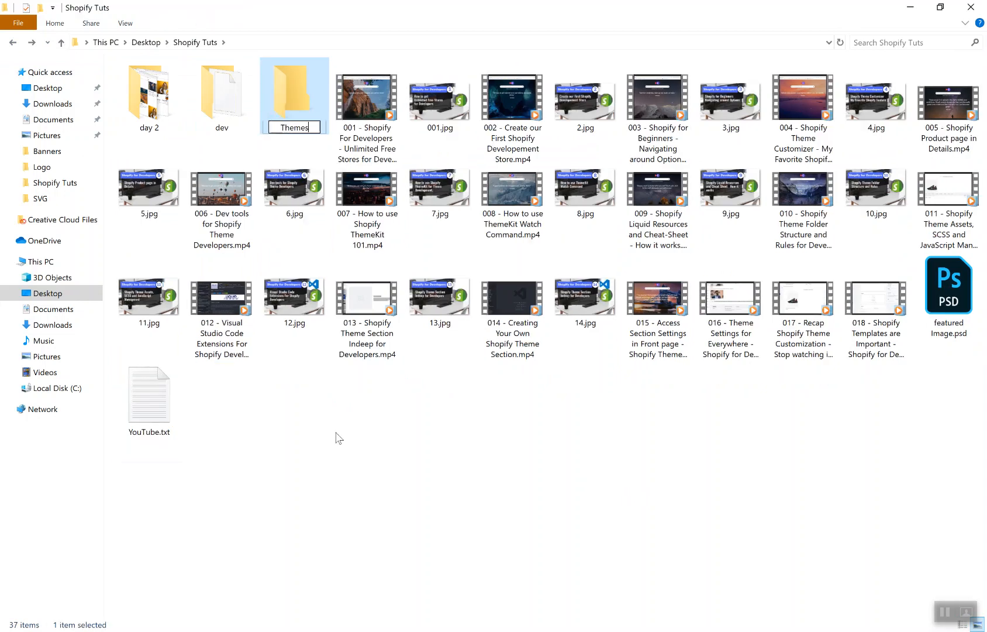
double_click(294, 94)
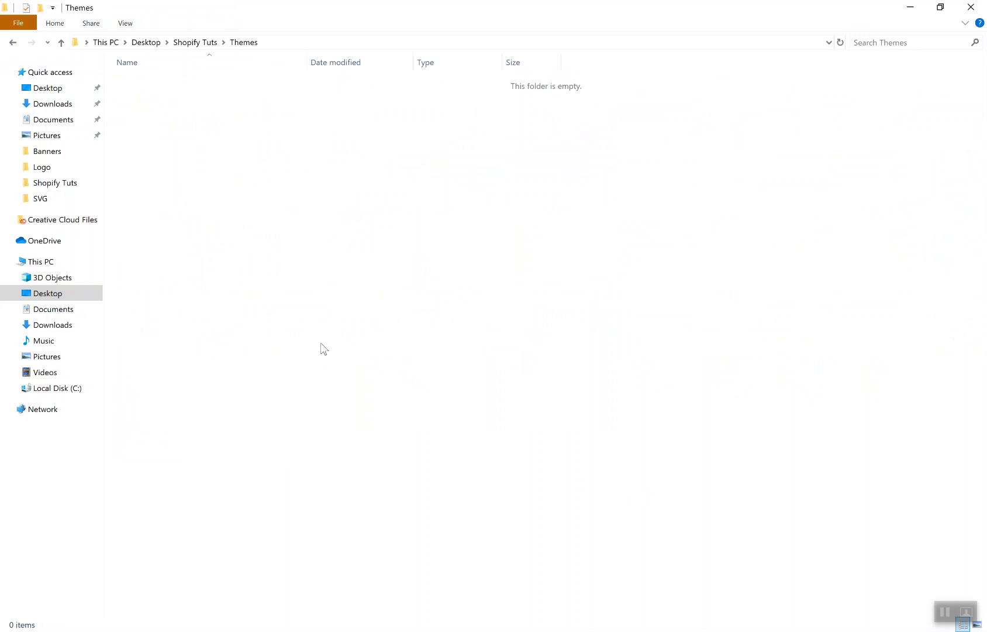
right_click(323, 349)
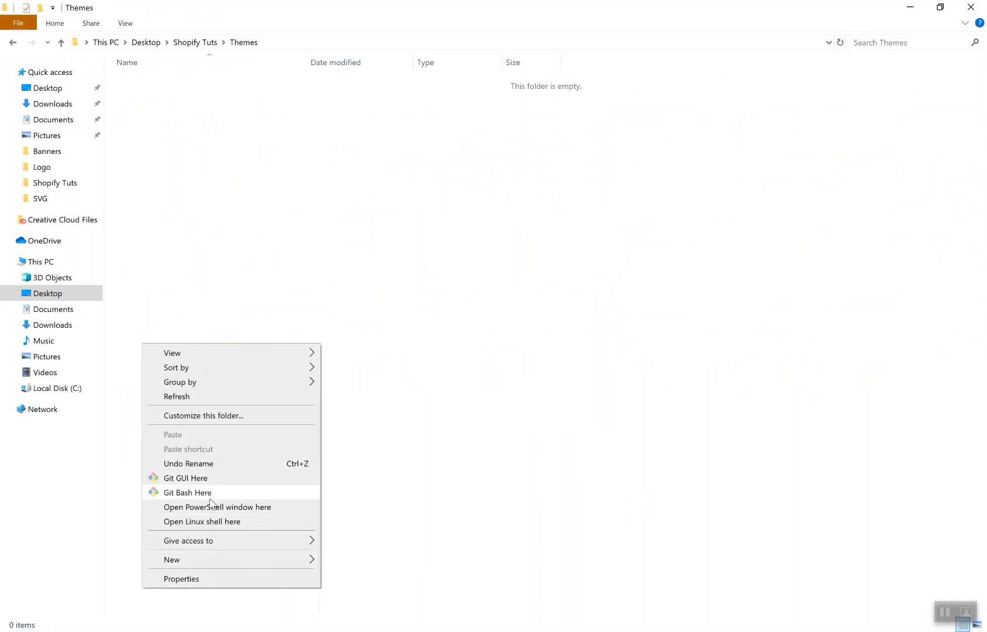
Launch a Windows PowerShell window inside the empty Themes folder.
click(217, 507)
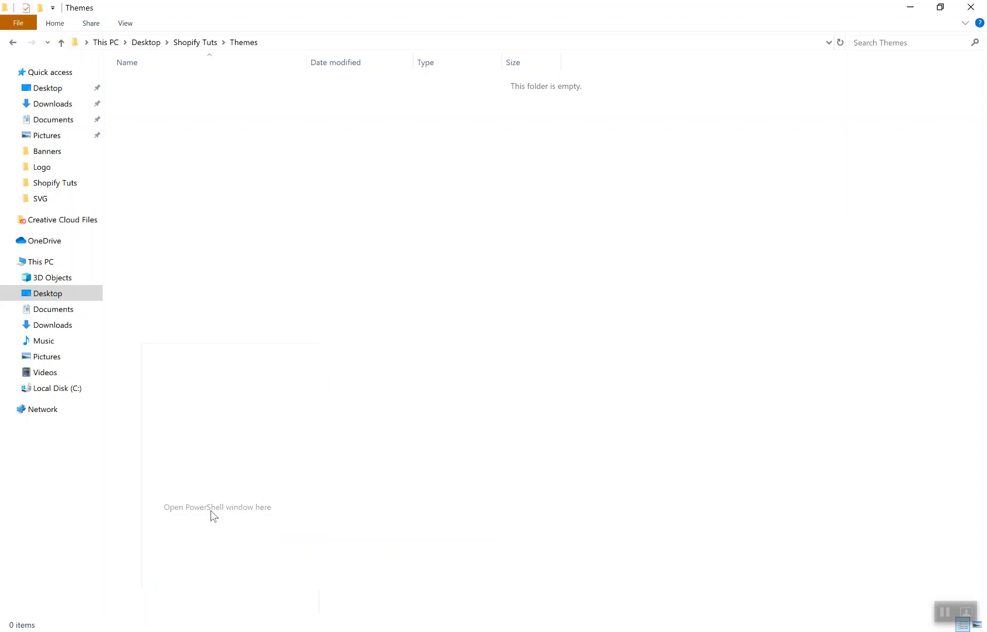
click(217, 506)
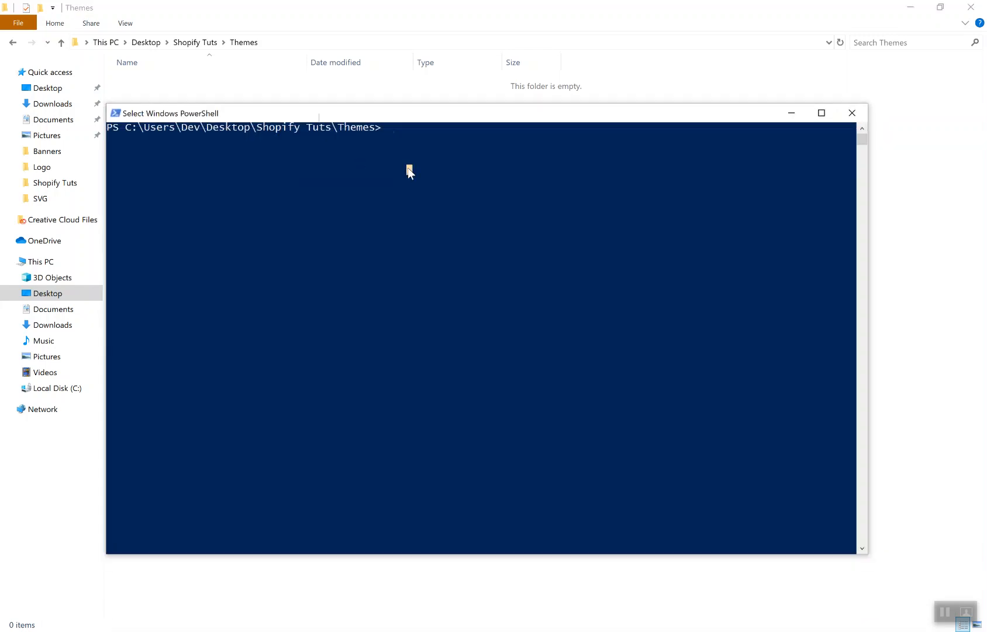
key(alt+tab)
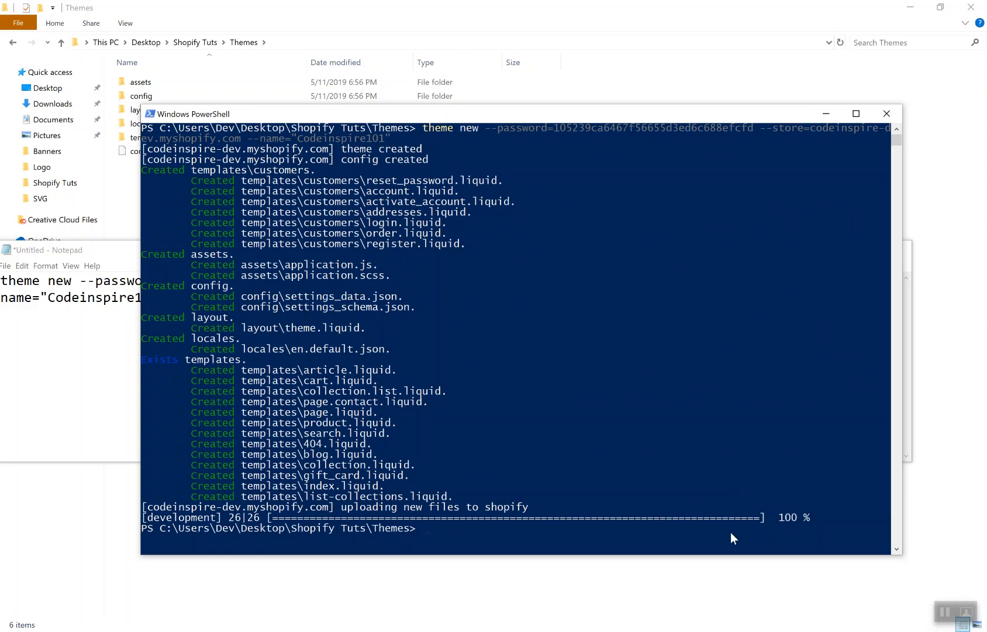
Run 'code .' in PowerShell to open the Themes folder in VS Code.
text(code .)
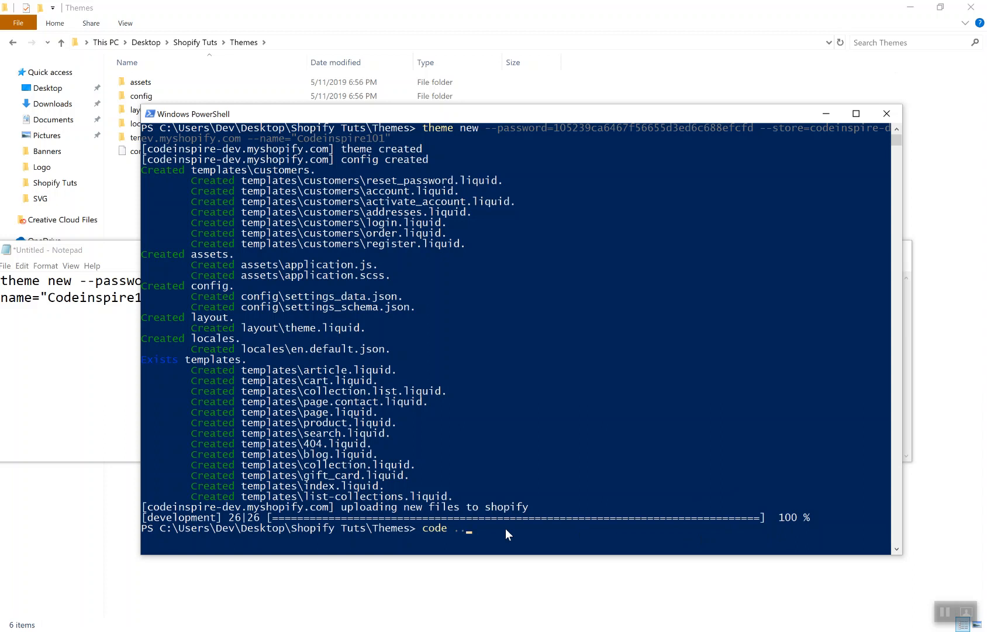
key(Enter)
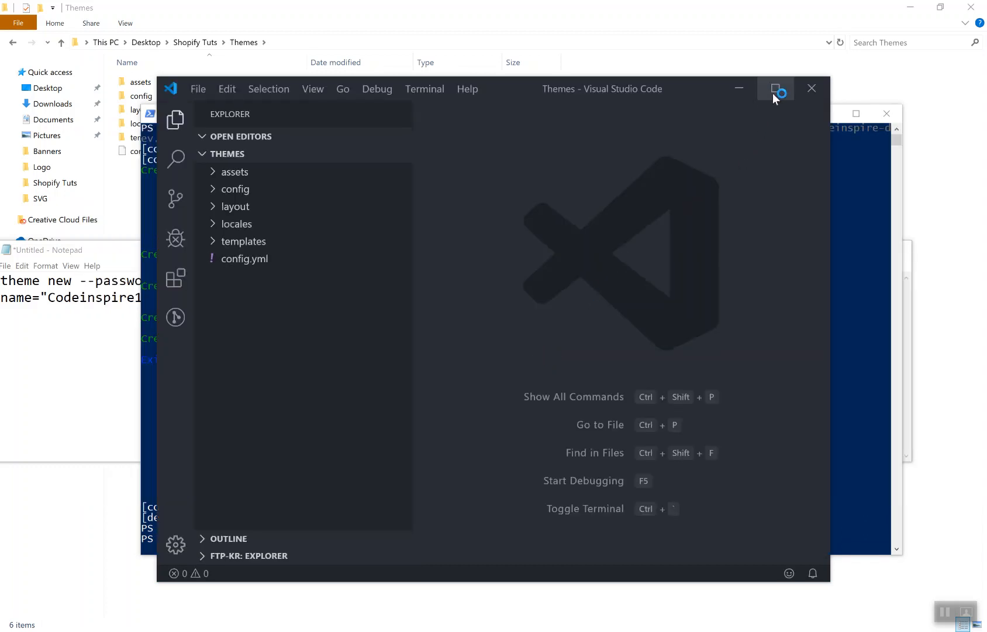
Maximize the Themes window, peek at assets, and snap it beside the dev project.
click(775, 87)
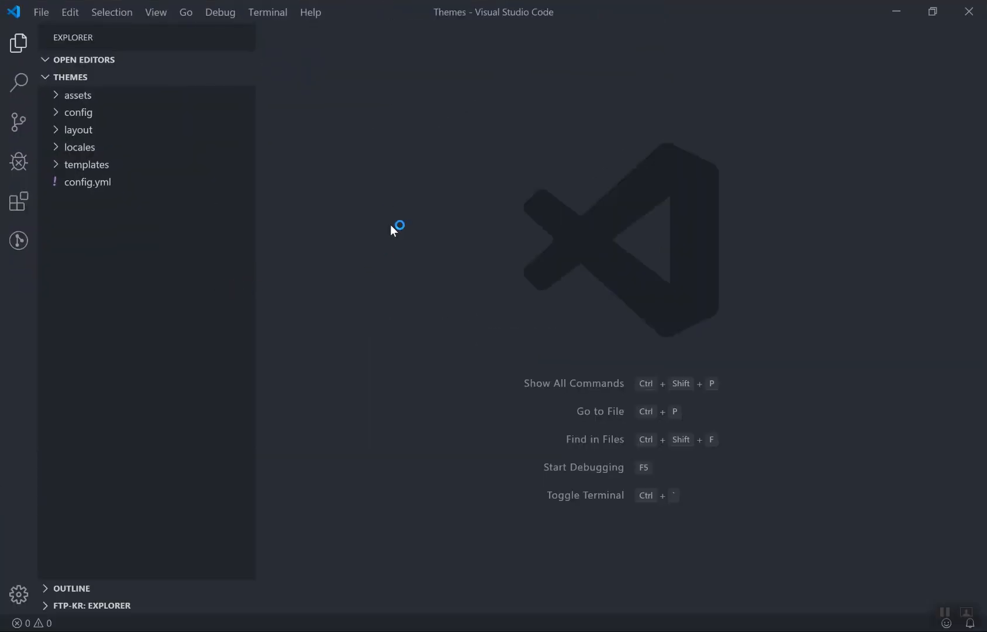
click(76, 95)
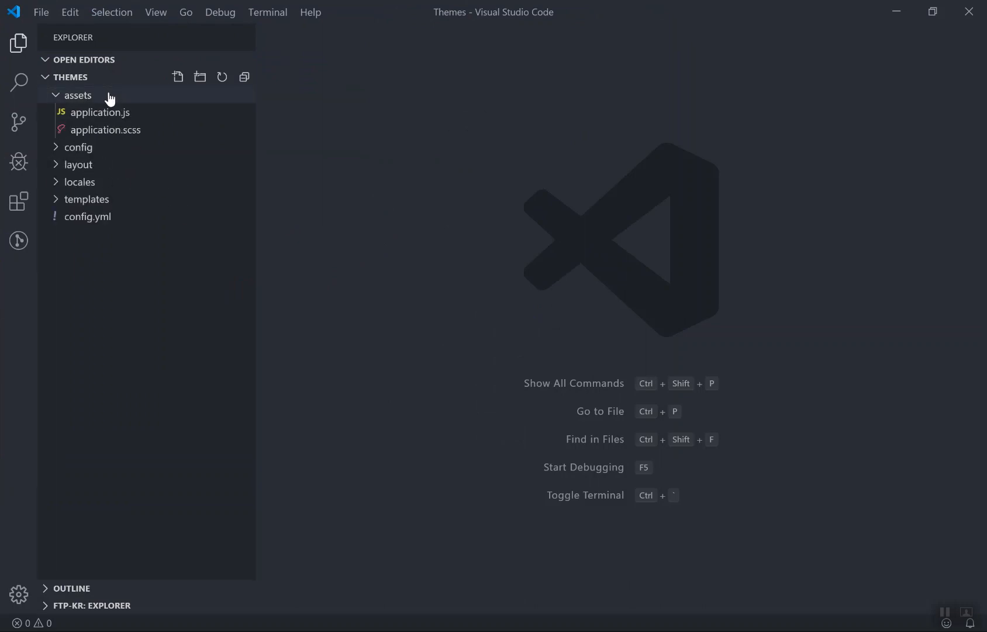
click(78, 94)
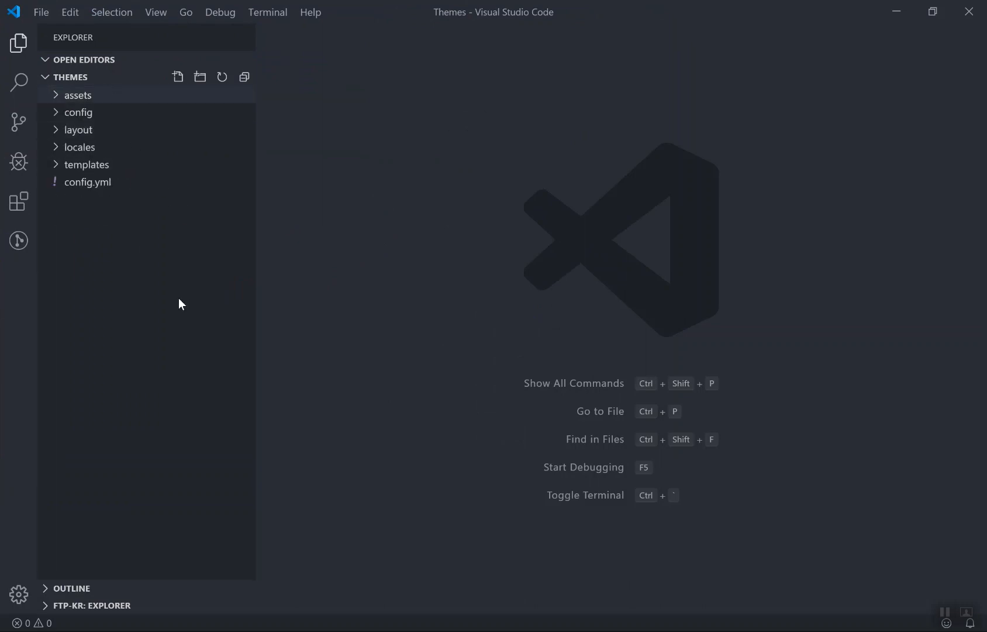
key(Alt+Tab)
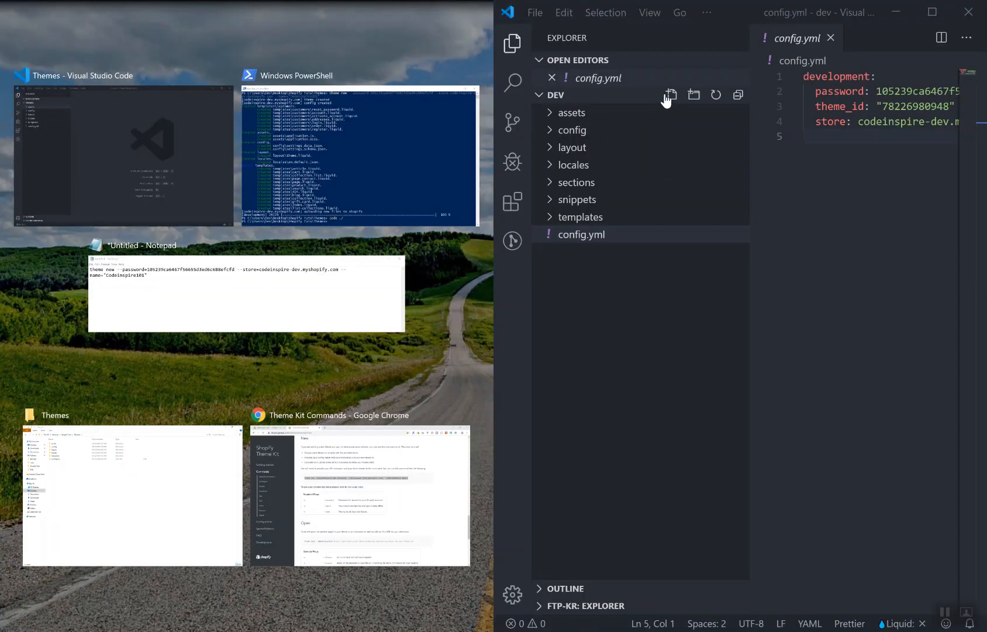
click(83, 75)
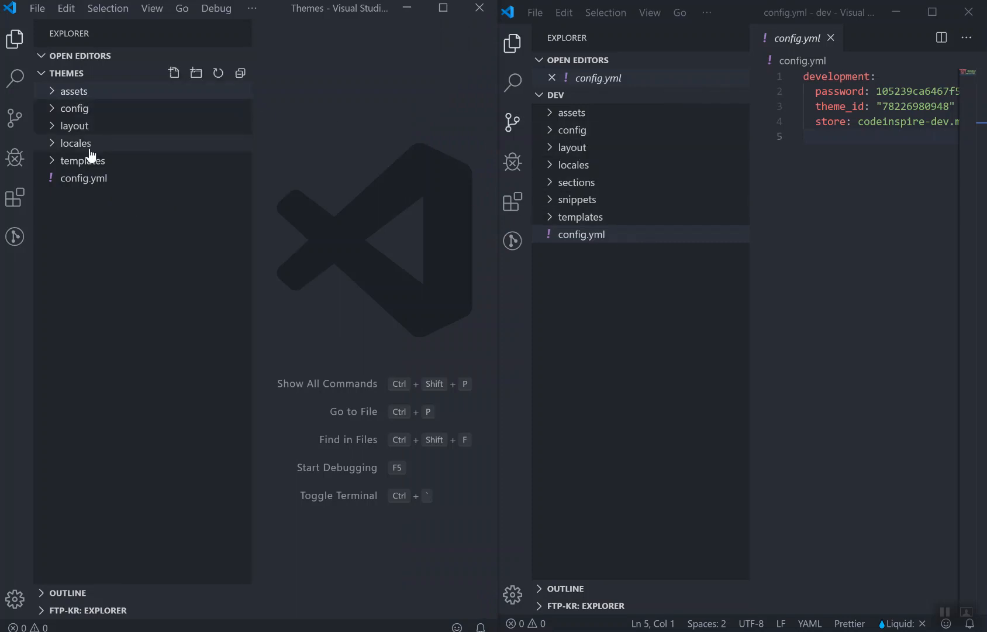
mouse_move(100, 158)
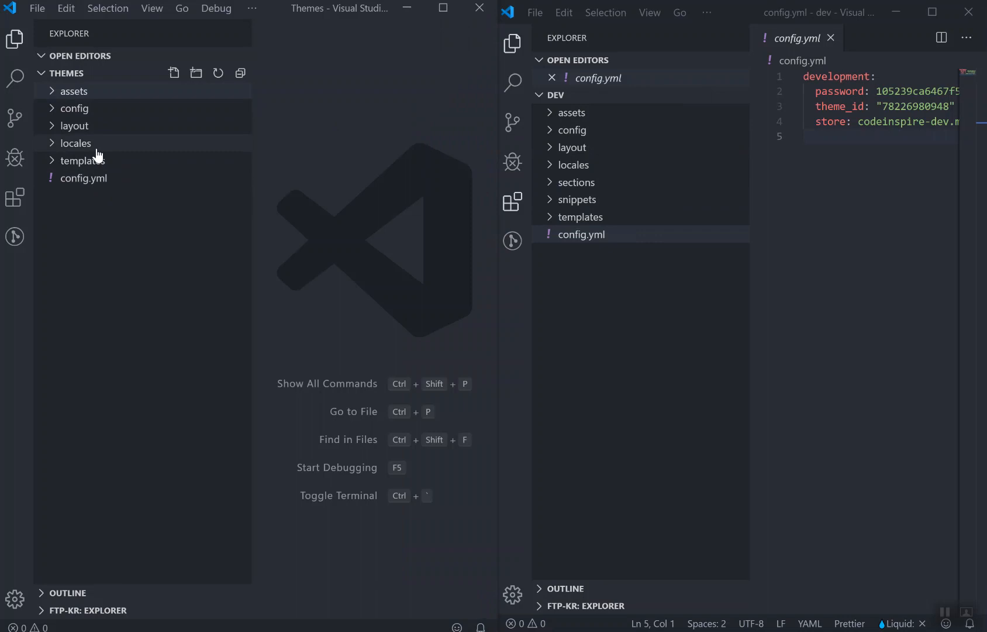
mouse_move(98, 151)
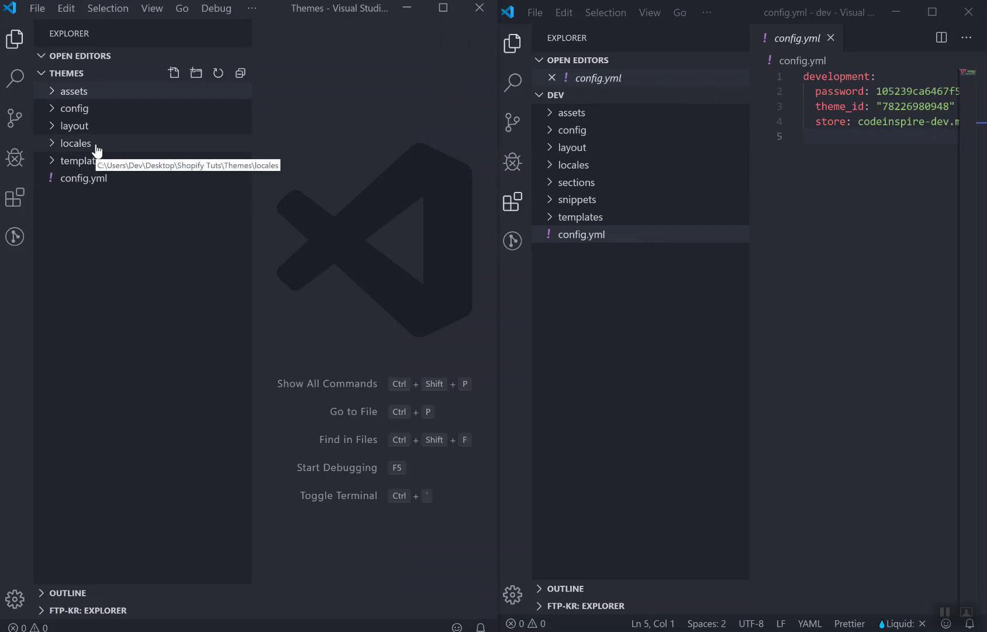
mouse_move(98, 147)
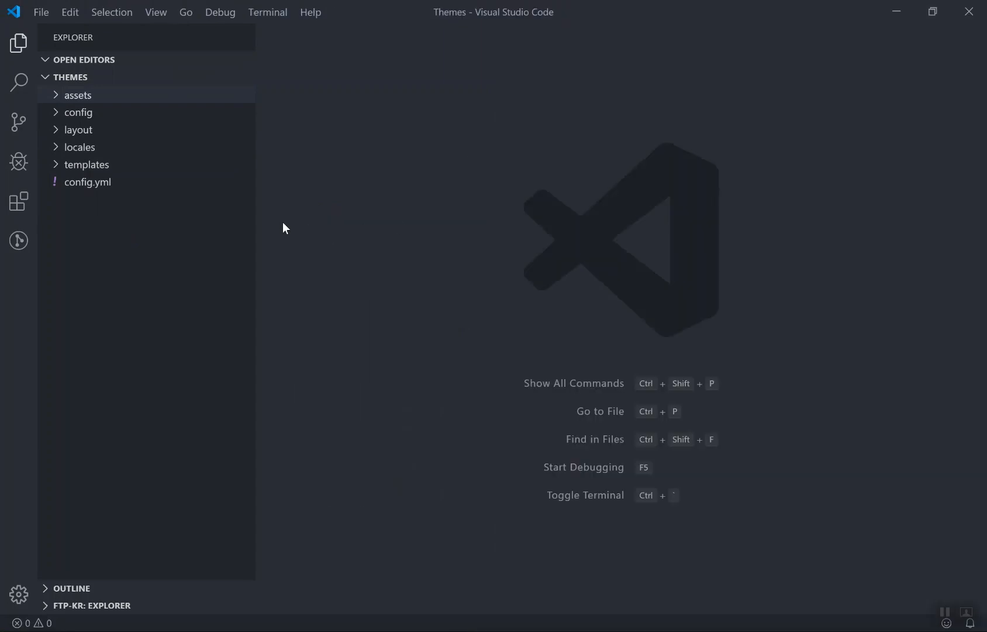
View config.yml, then expand layout and scroll through theme.liquid's markup.
click(87, 182)
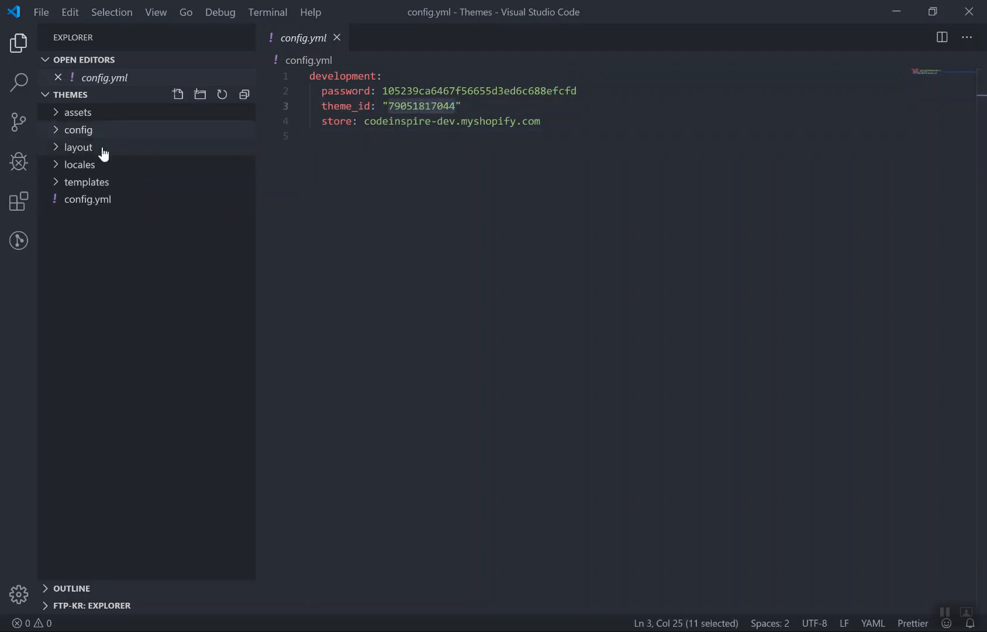
click(78, 147)
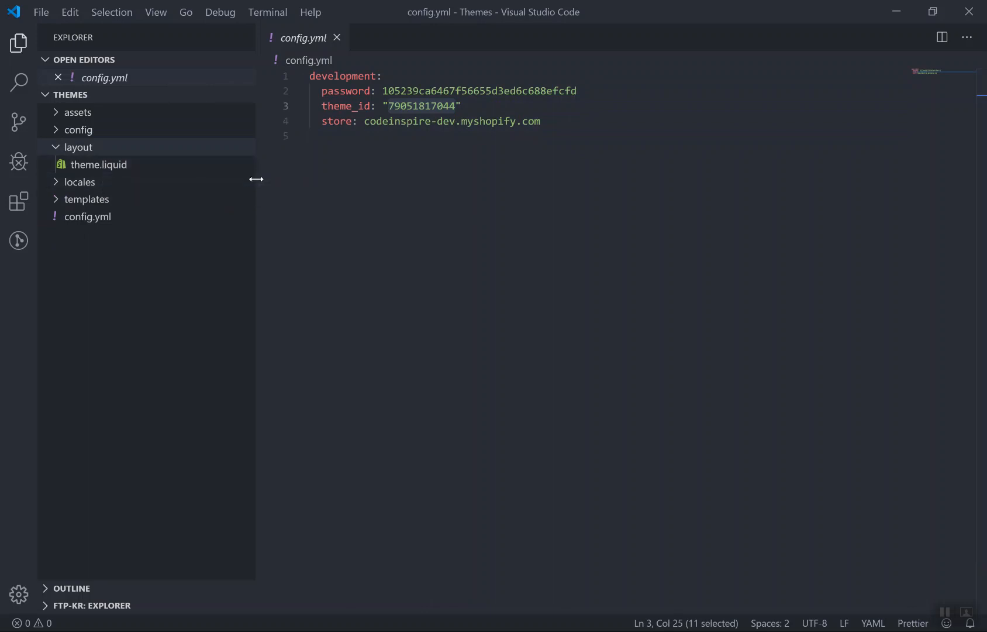
mouse_move(183, 191)
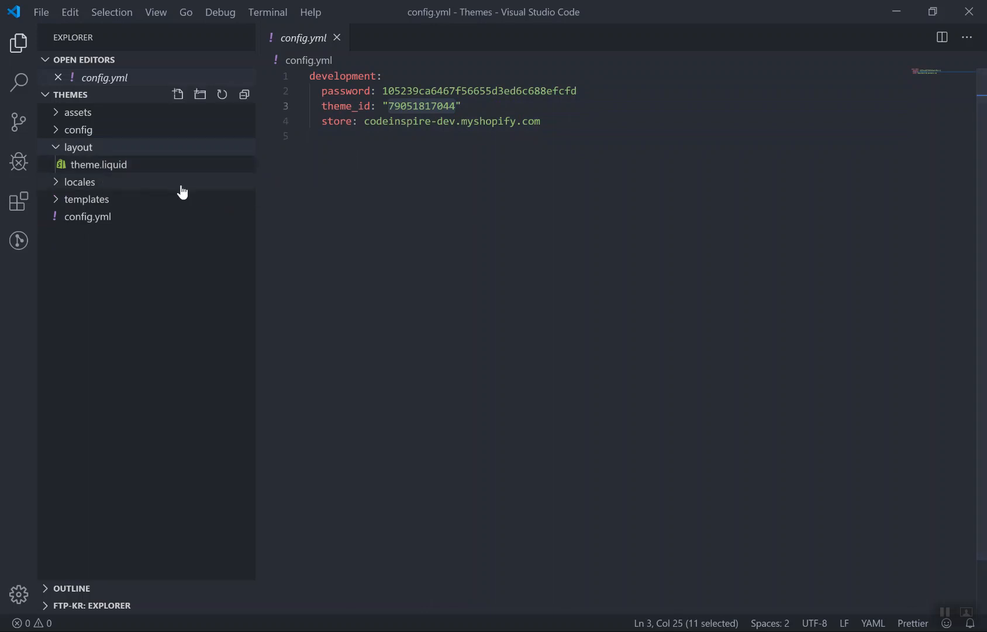
mouse_move(534, 254)
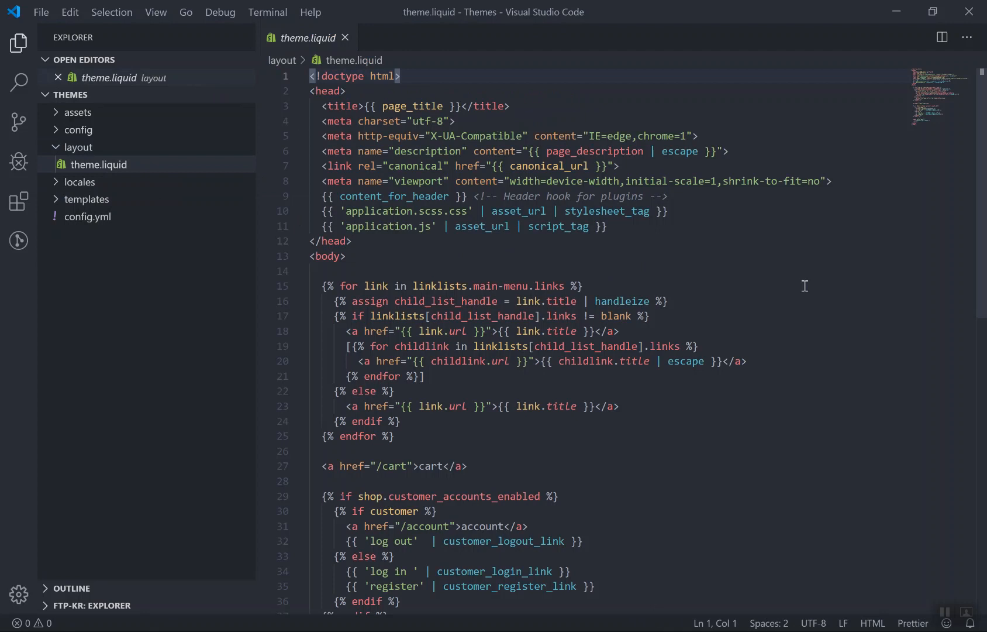
scroll(down, 3)
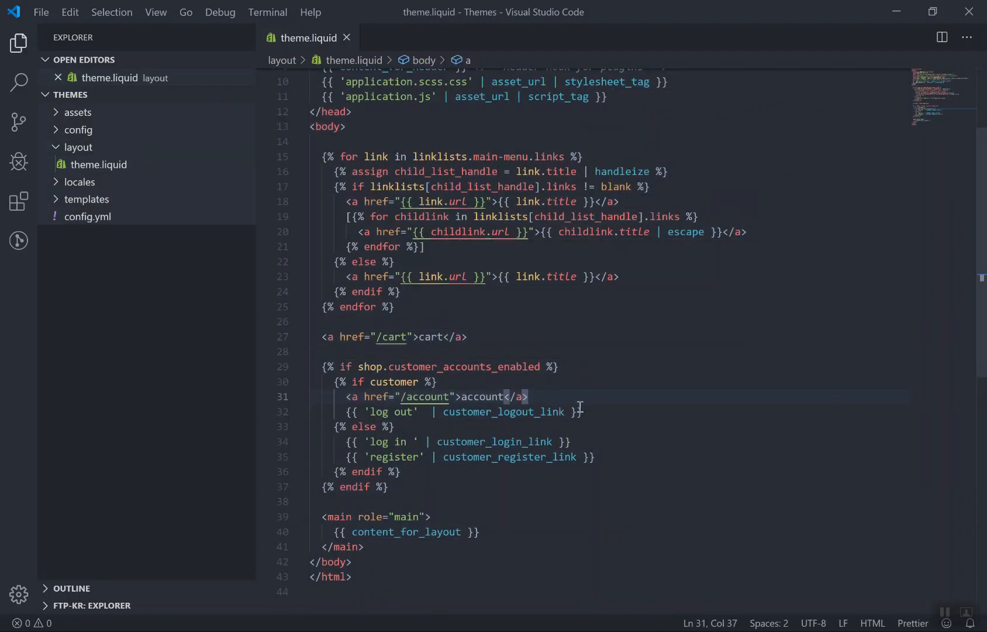
key(alt+tab)
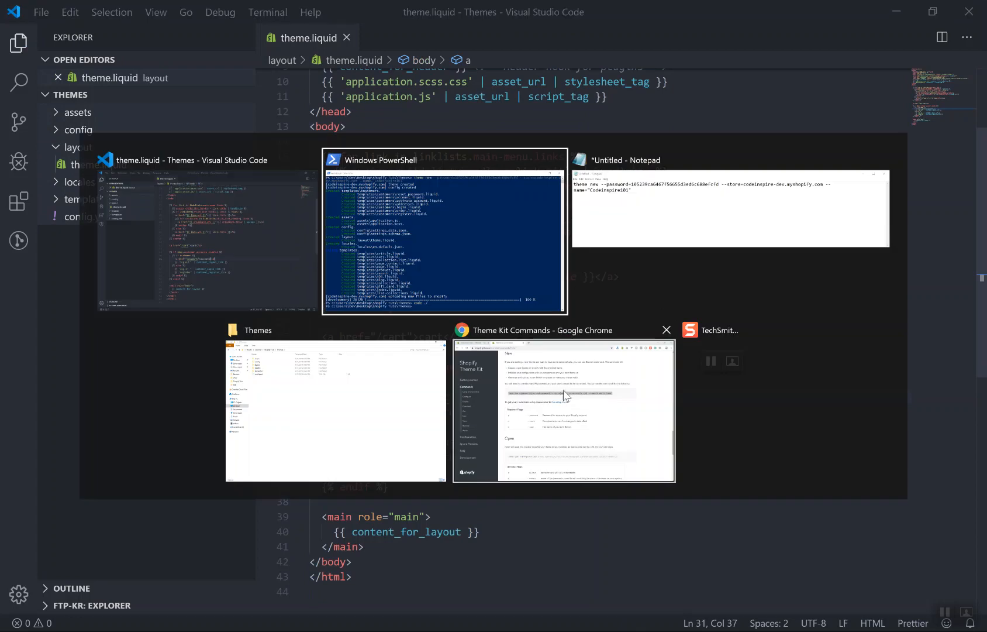
Go to the store's Themes admin page and preview Codeinspire101 from its Actions menu.
click(563, 409)
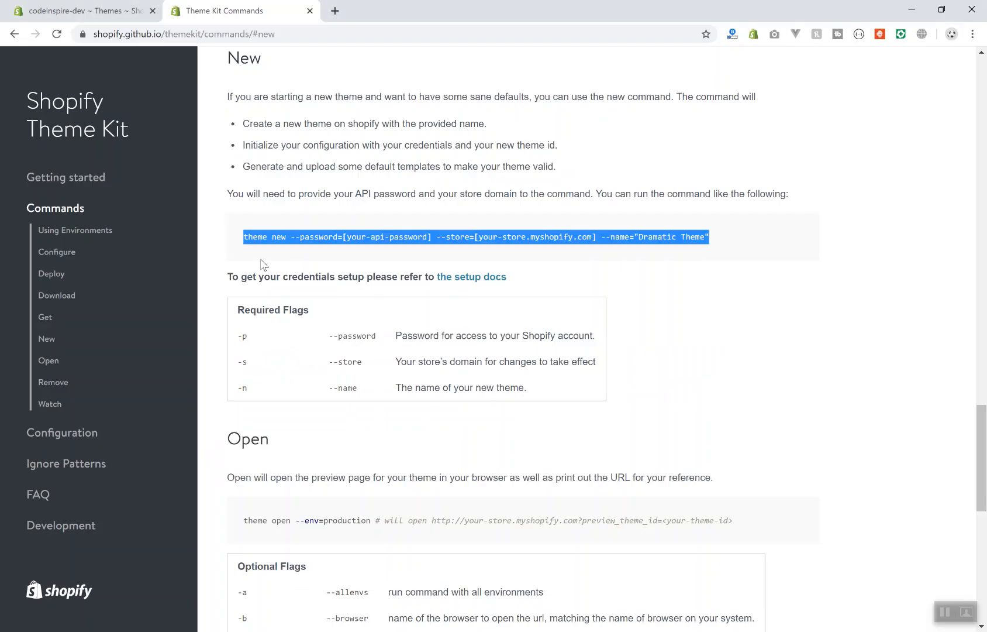
click(88, 11)
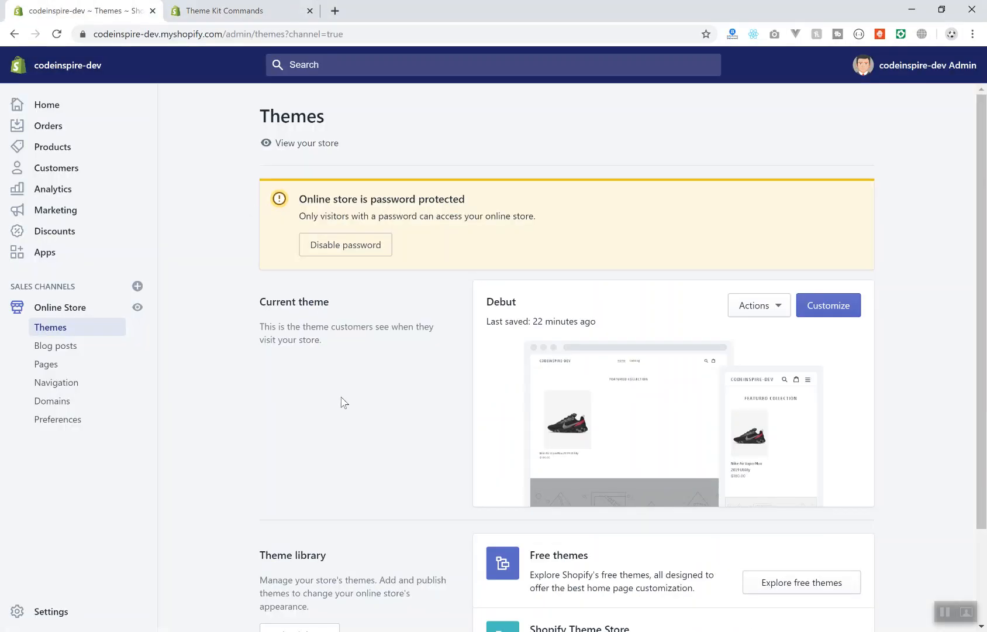
scroll(down, 3)
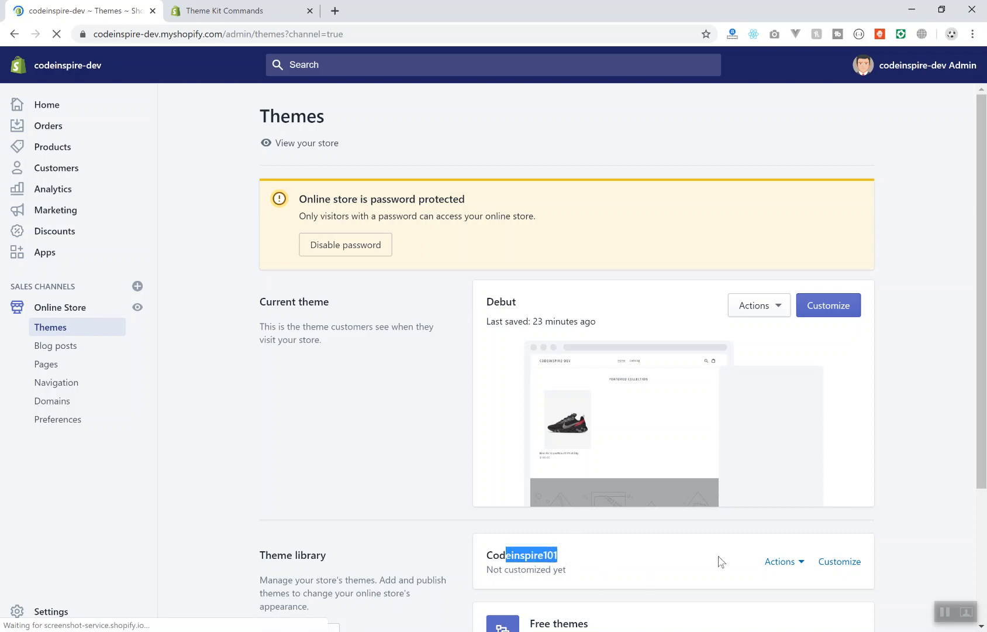
click(759, 305)
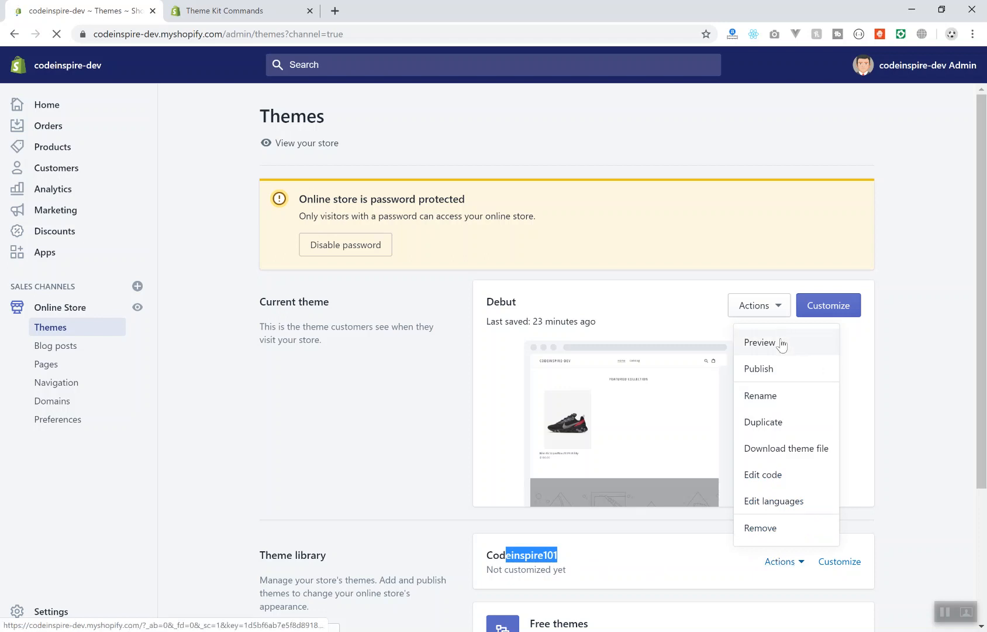
mouse_move(777, 358)
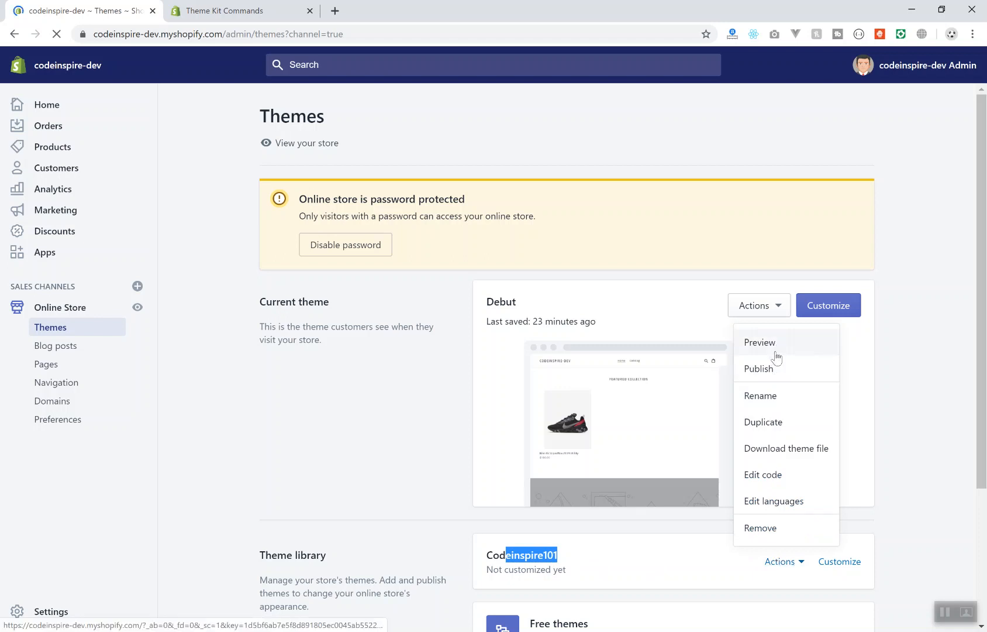
click(759, 342)
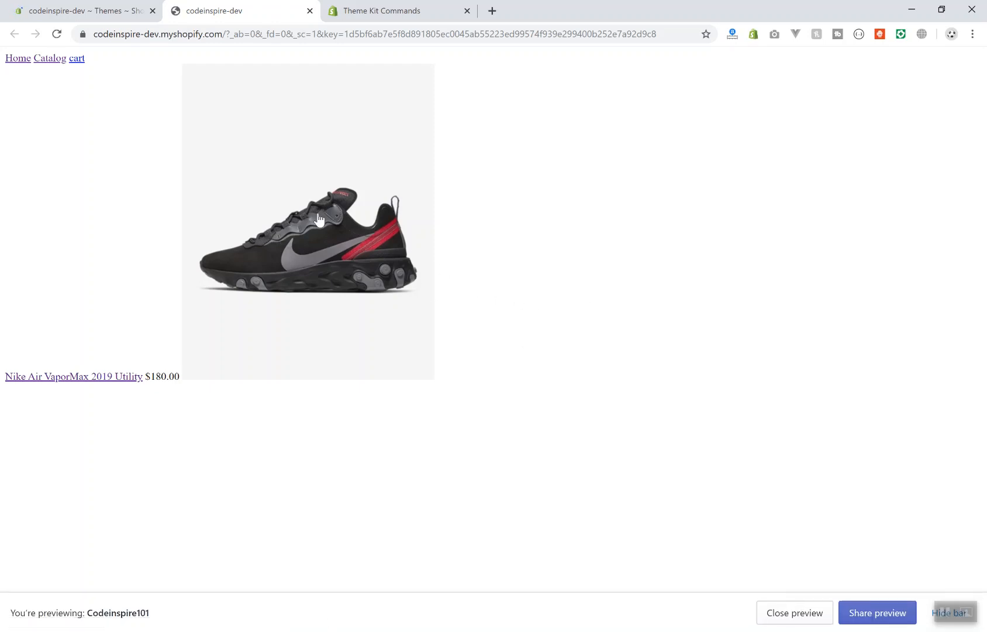
Browse the Codeinspire101 preview's Catalog and its second page of products.
click(50, 58)
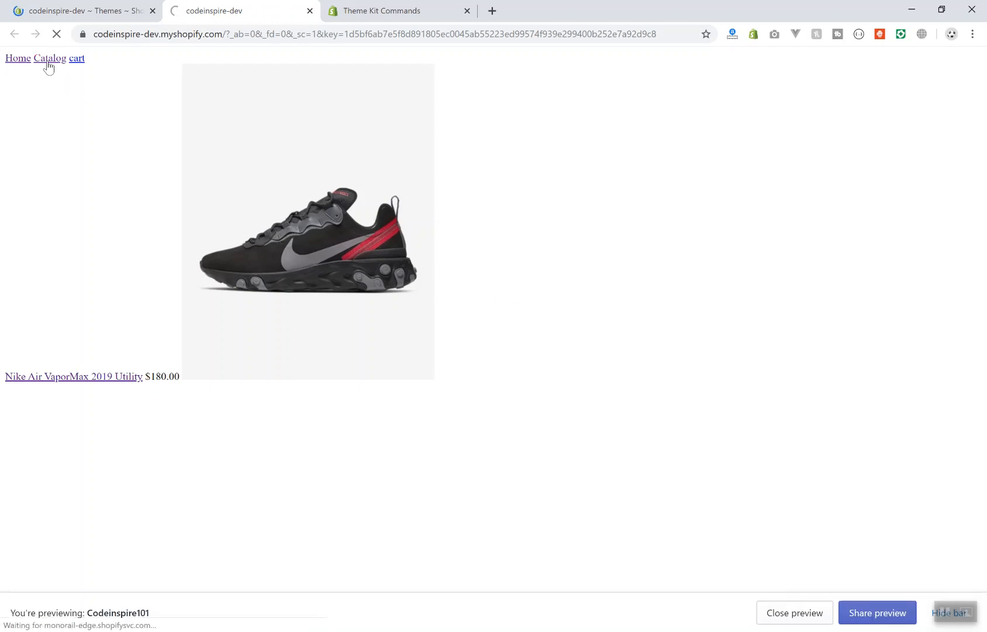
click(49, 58)
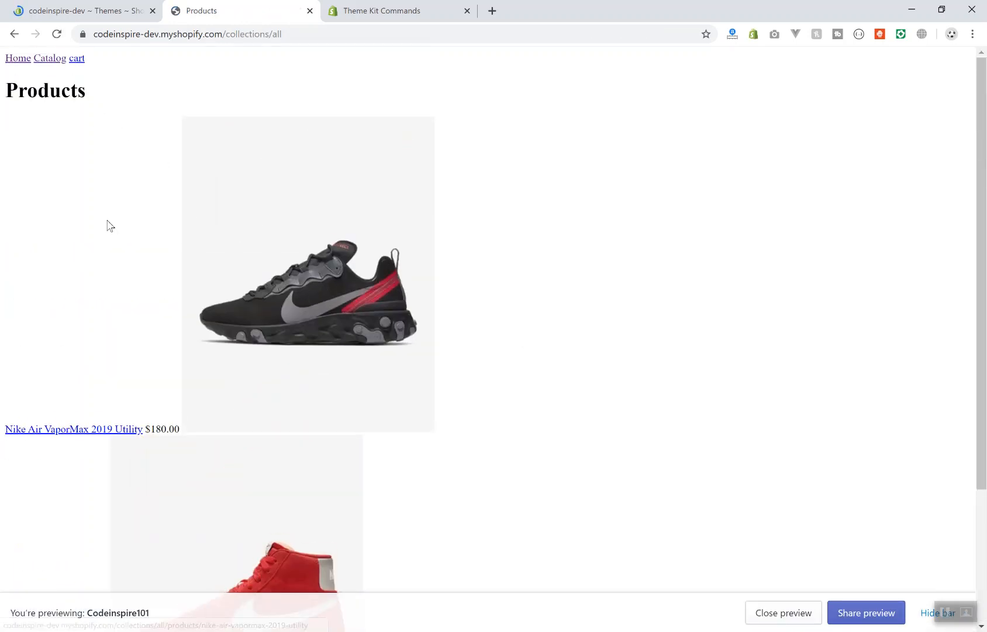
scroll(down, 3)
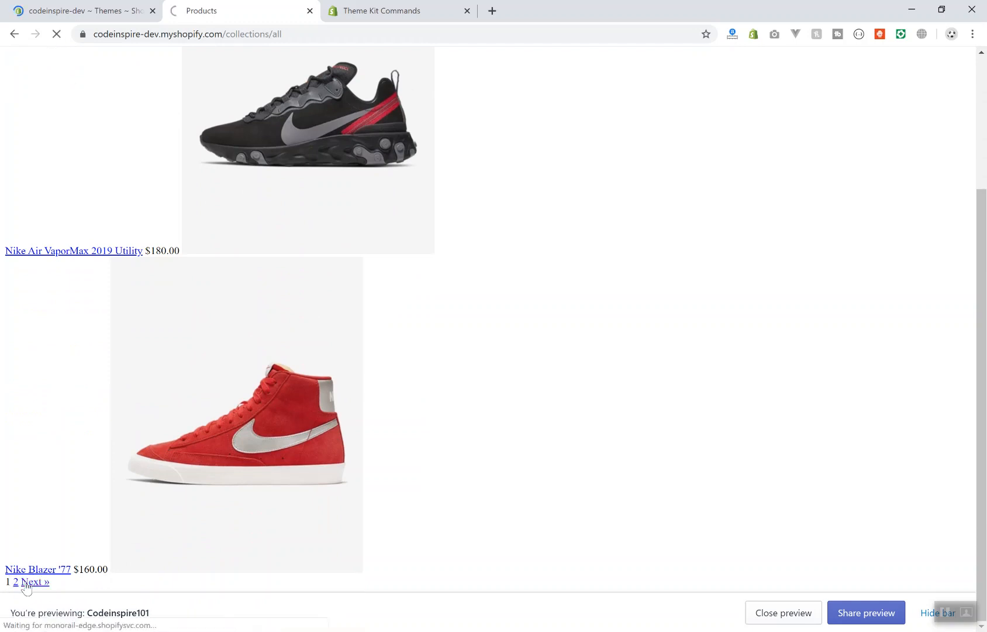
click(36, 581)
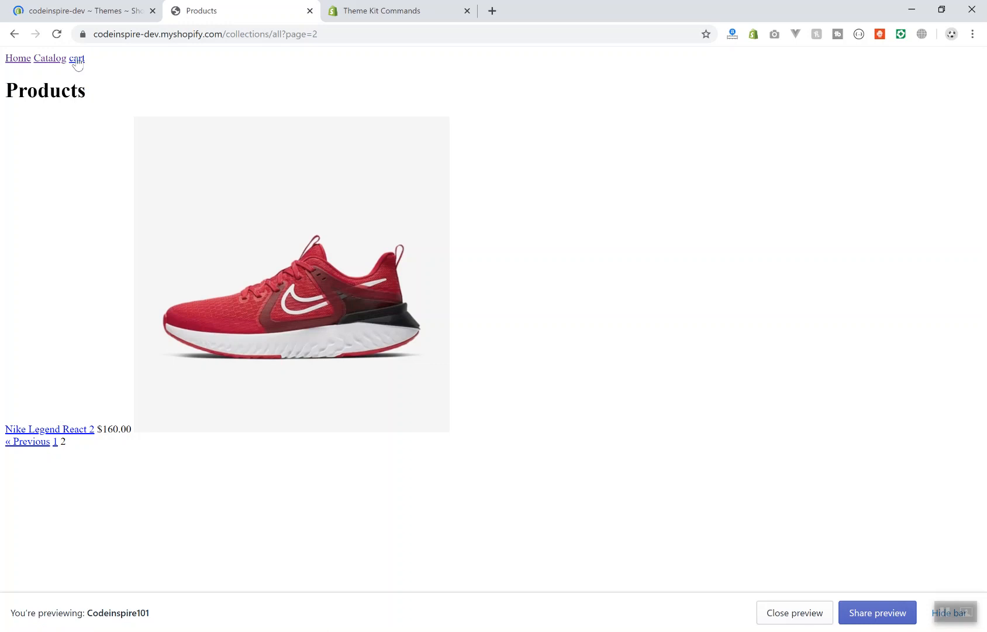
View the preview's empty cart, then return to the store's Themes admin page.
click(76, 58)
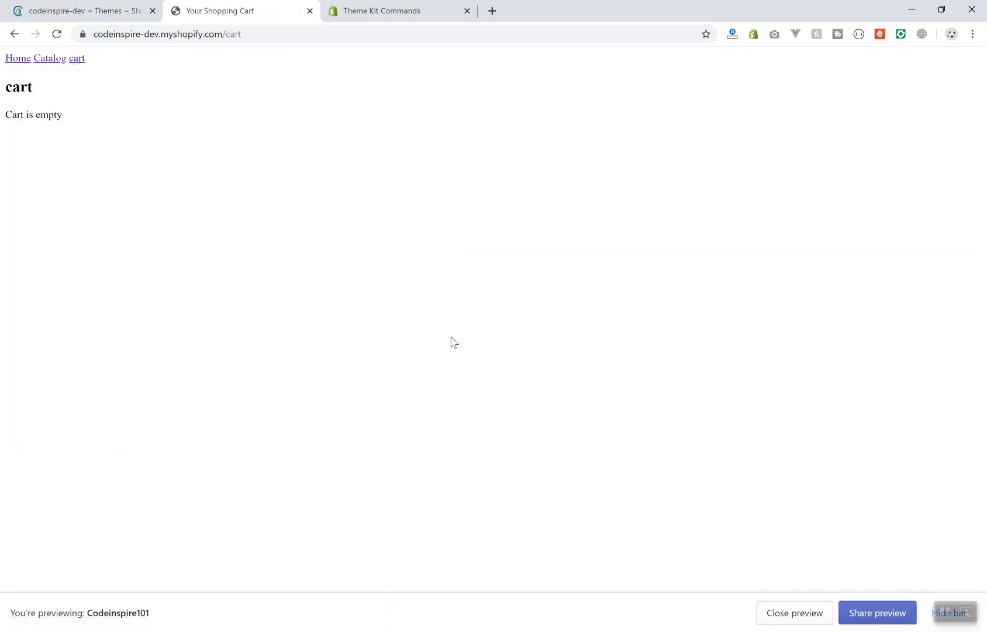
mouse_move(346, 326)
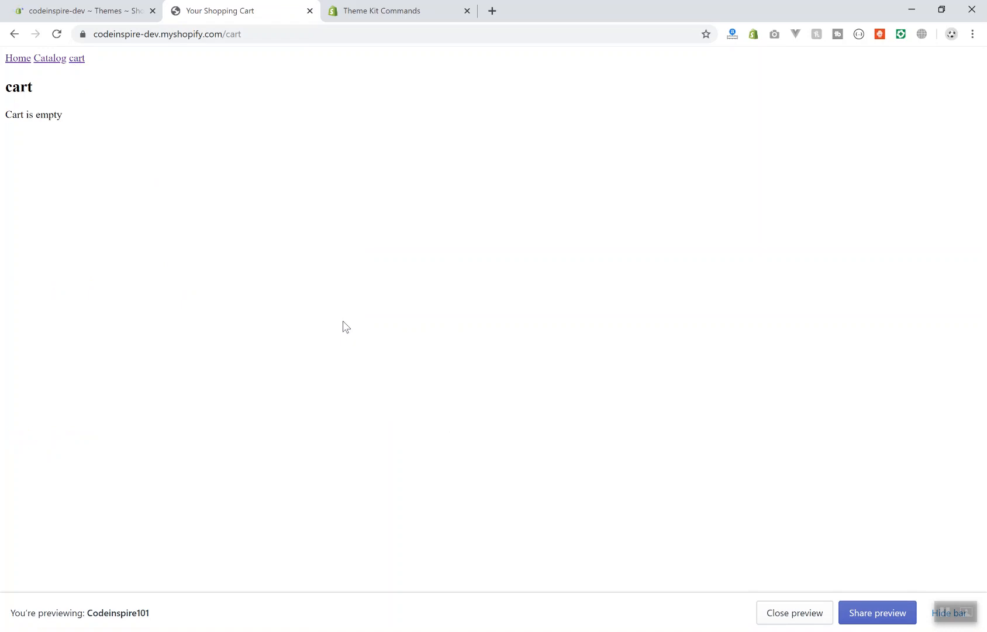
mouse_move(197, 184)
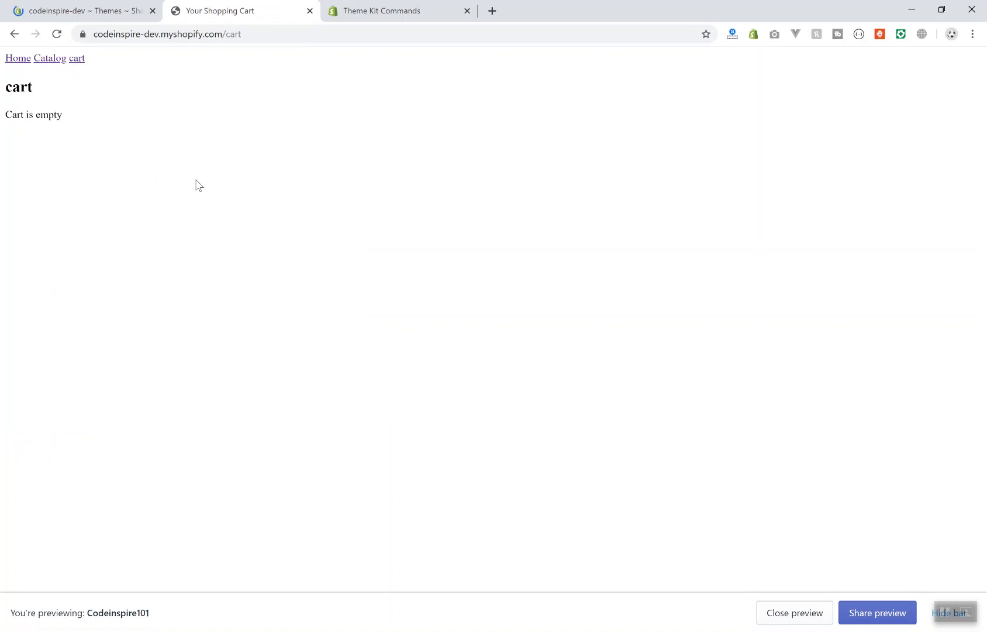
drag(5, 57, 33, 87)
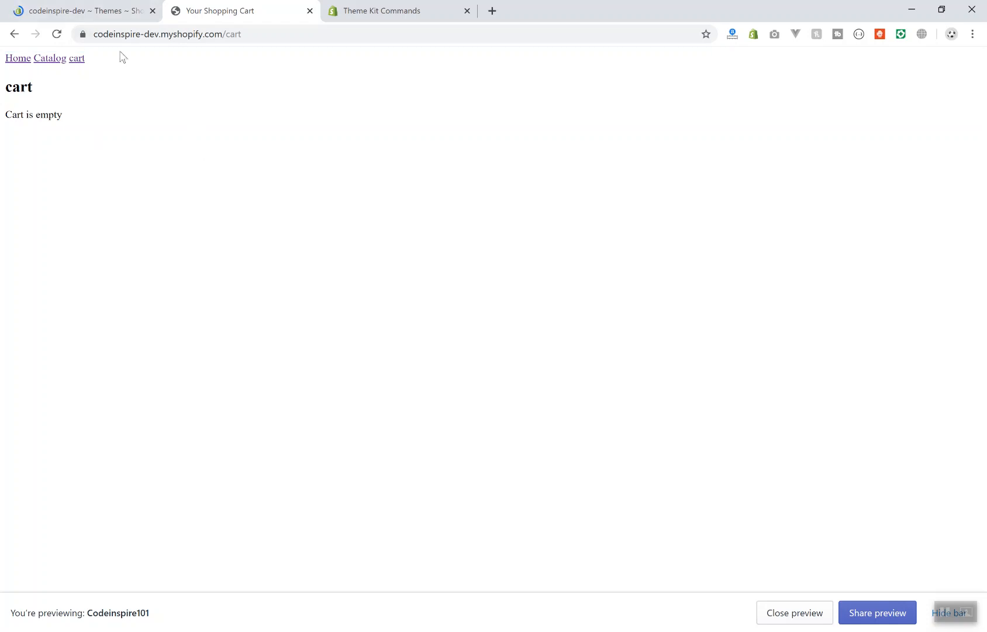
click(82, 11)
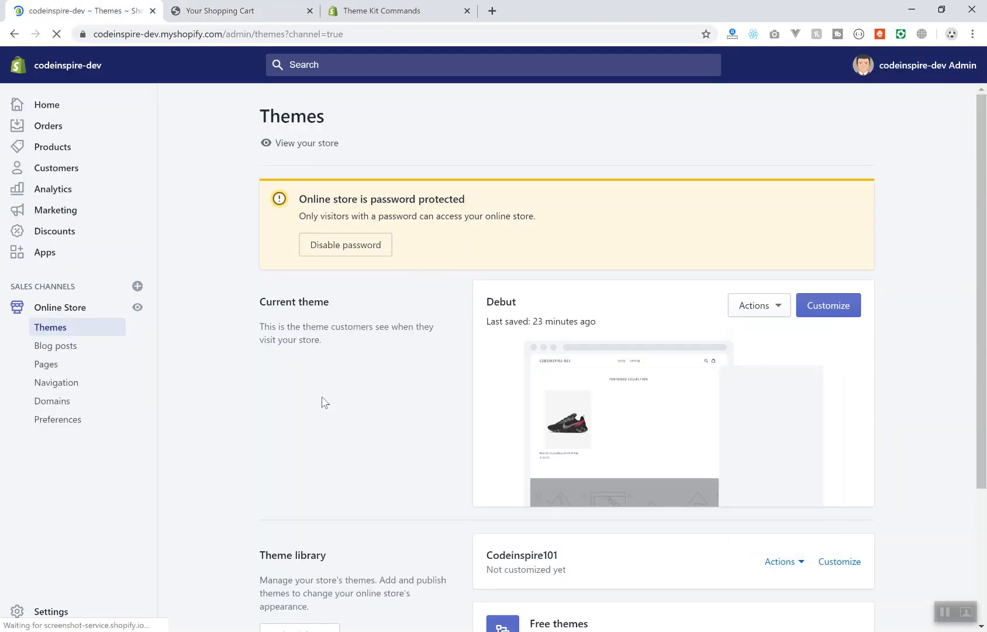
mouse_move(346, 404)
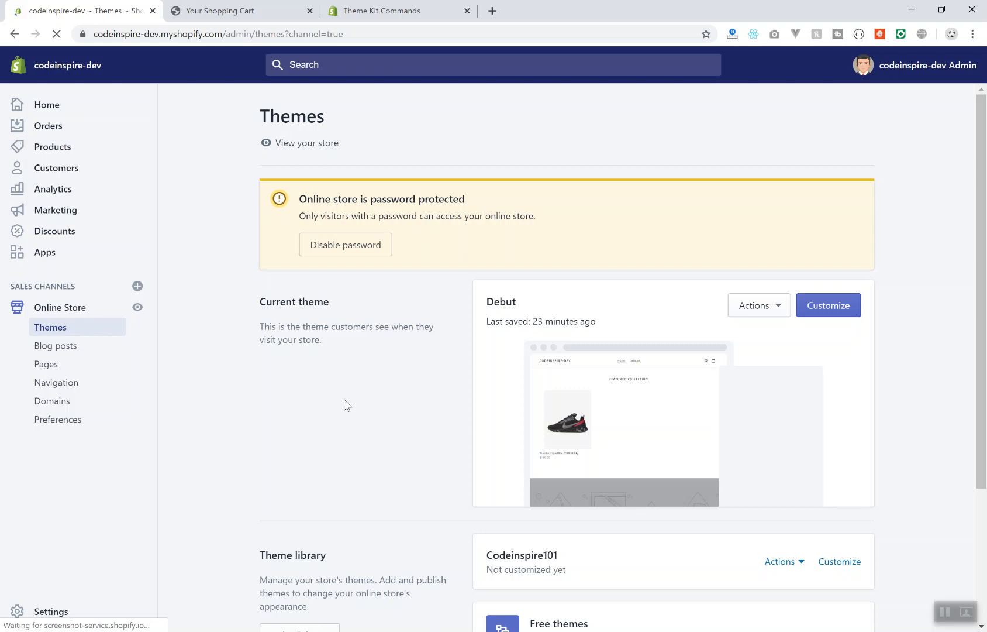
mouse_move(331, 472)
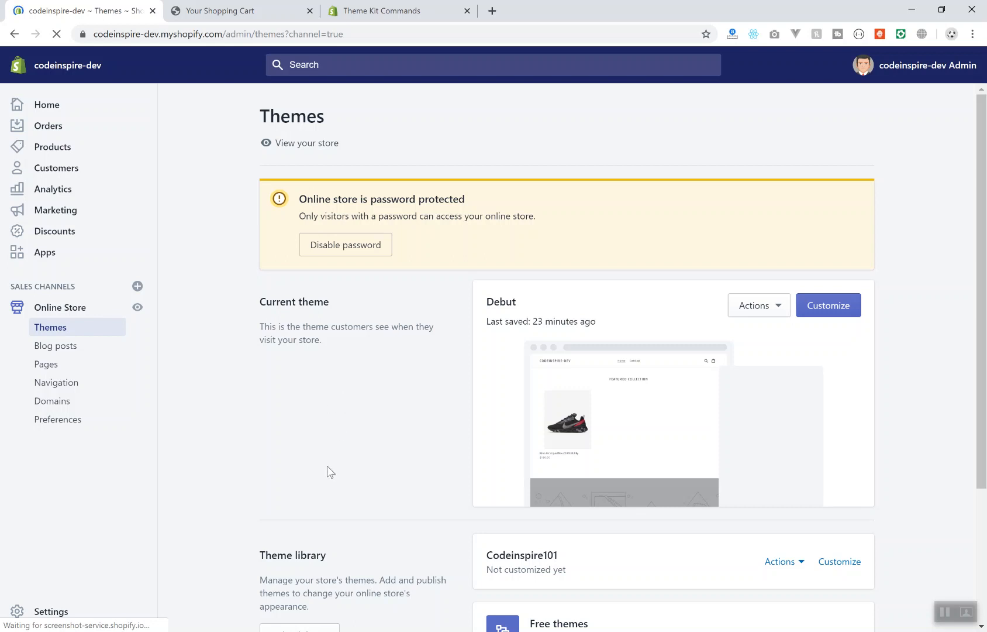
Scroll the Themes page to find Codeinspire101, then return to the Theme Kit New command docs.
scroll(down, 3)
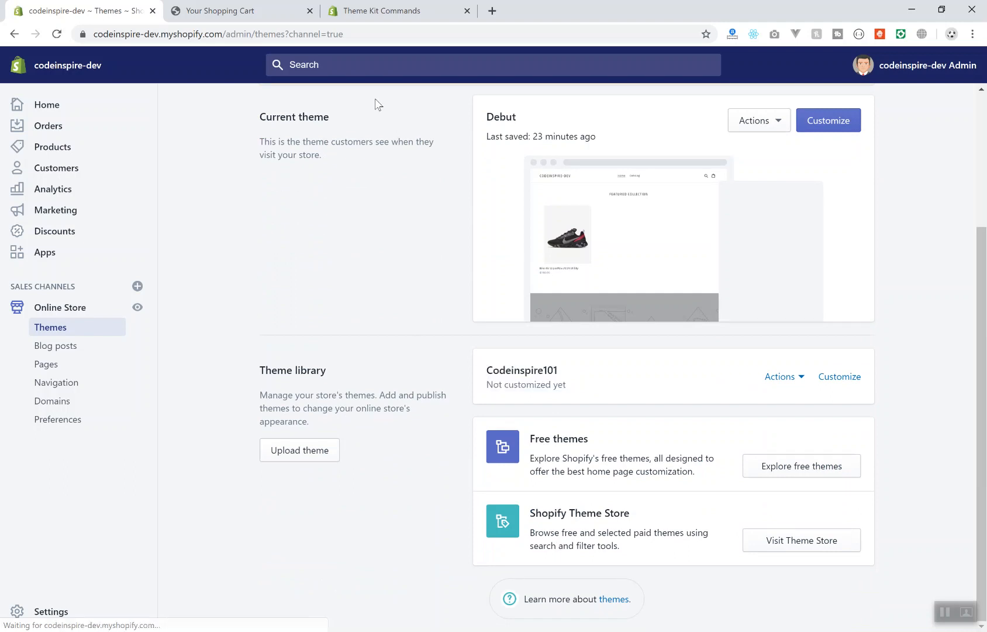
click(389, 11)
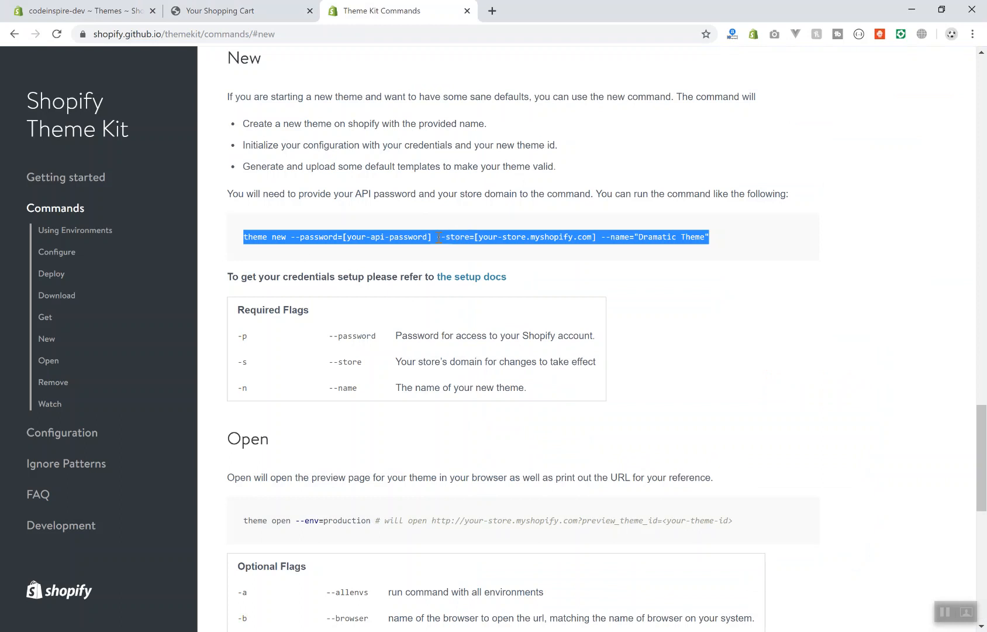
click(328, 237)
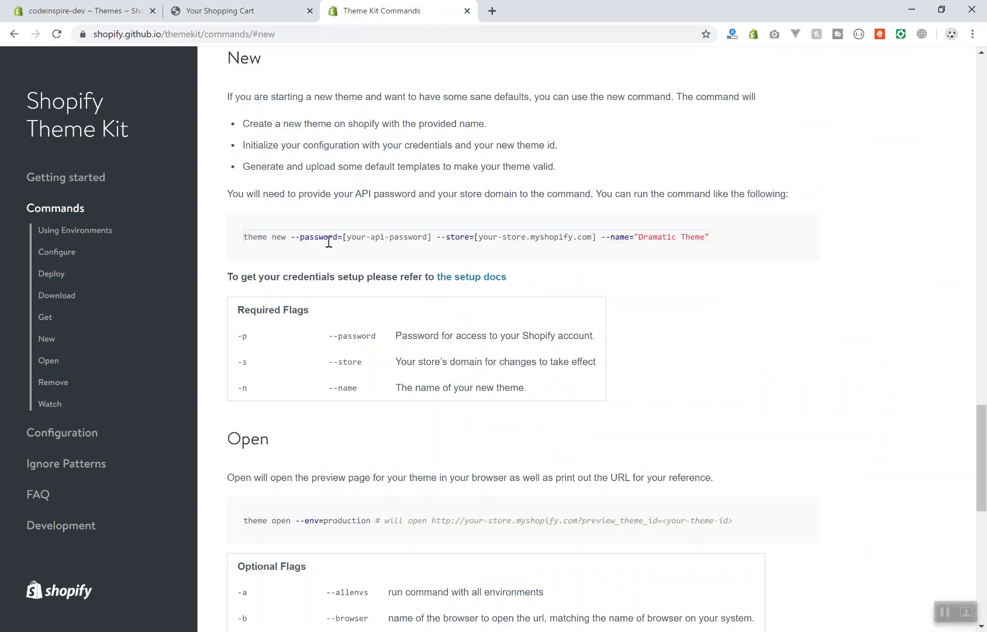
mouse_move(586, 293)
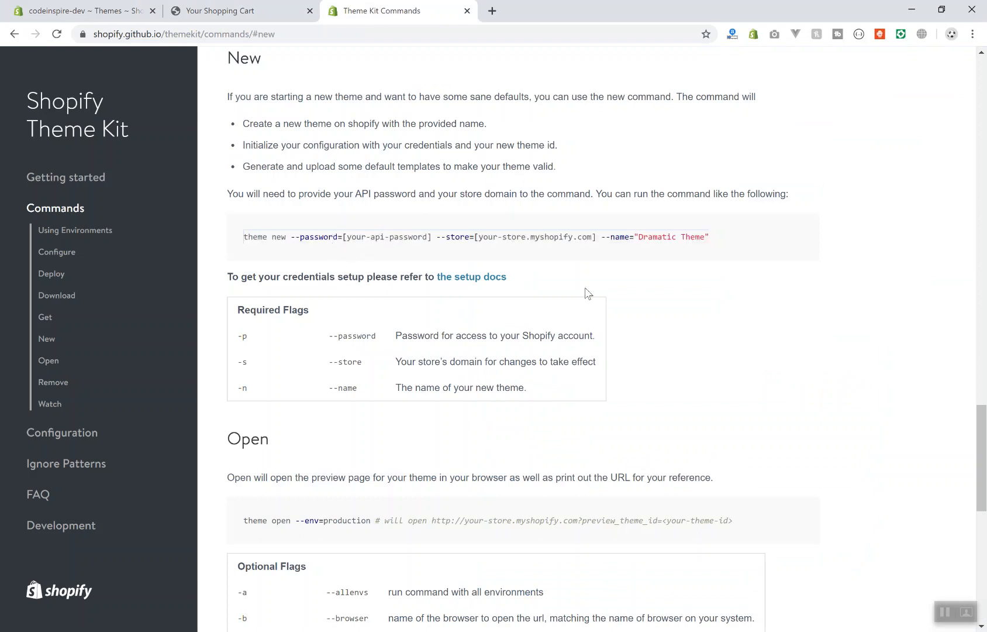